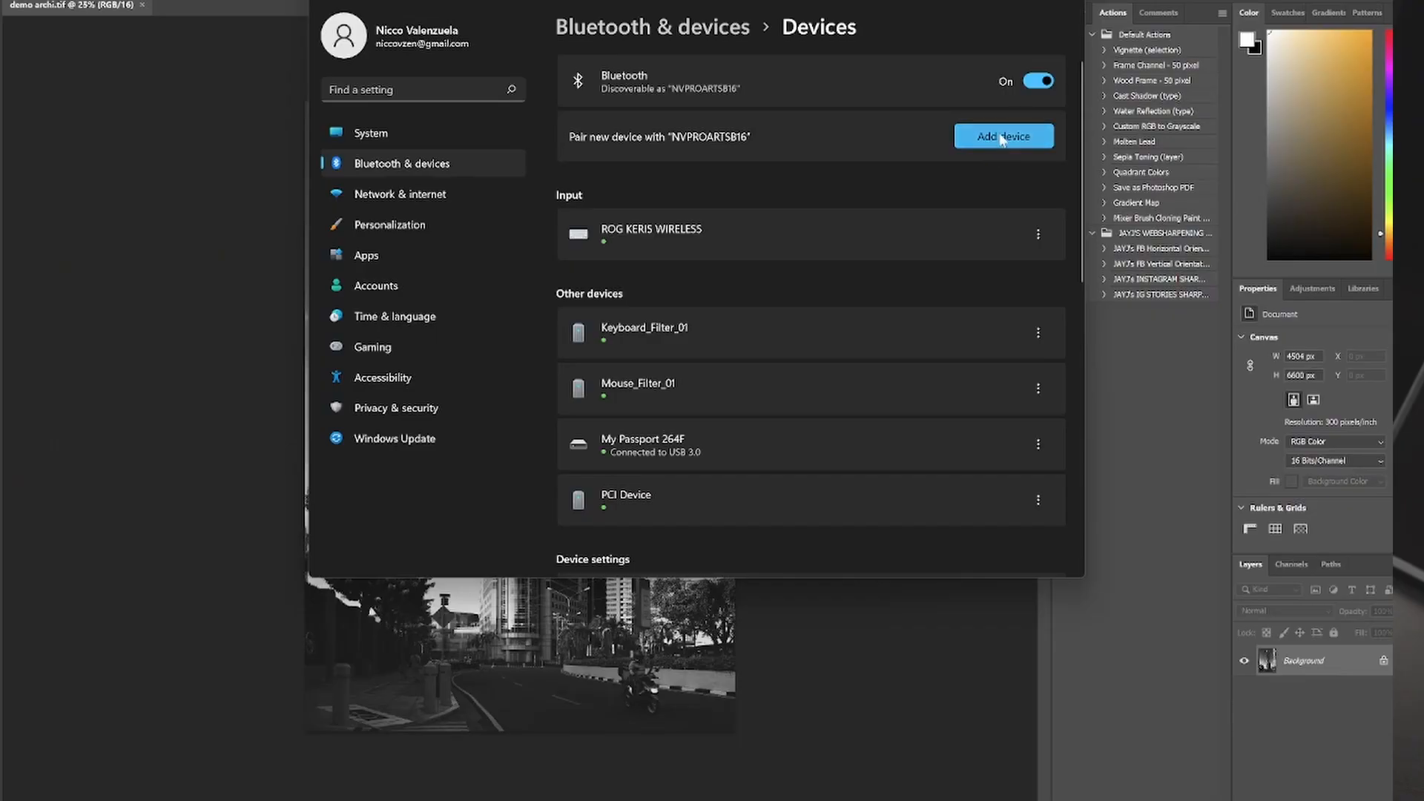
- Pair the Inspiroy Giano-126 tablet over Bluetooth and dismiss the confirmation
click(1003, 136)
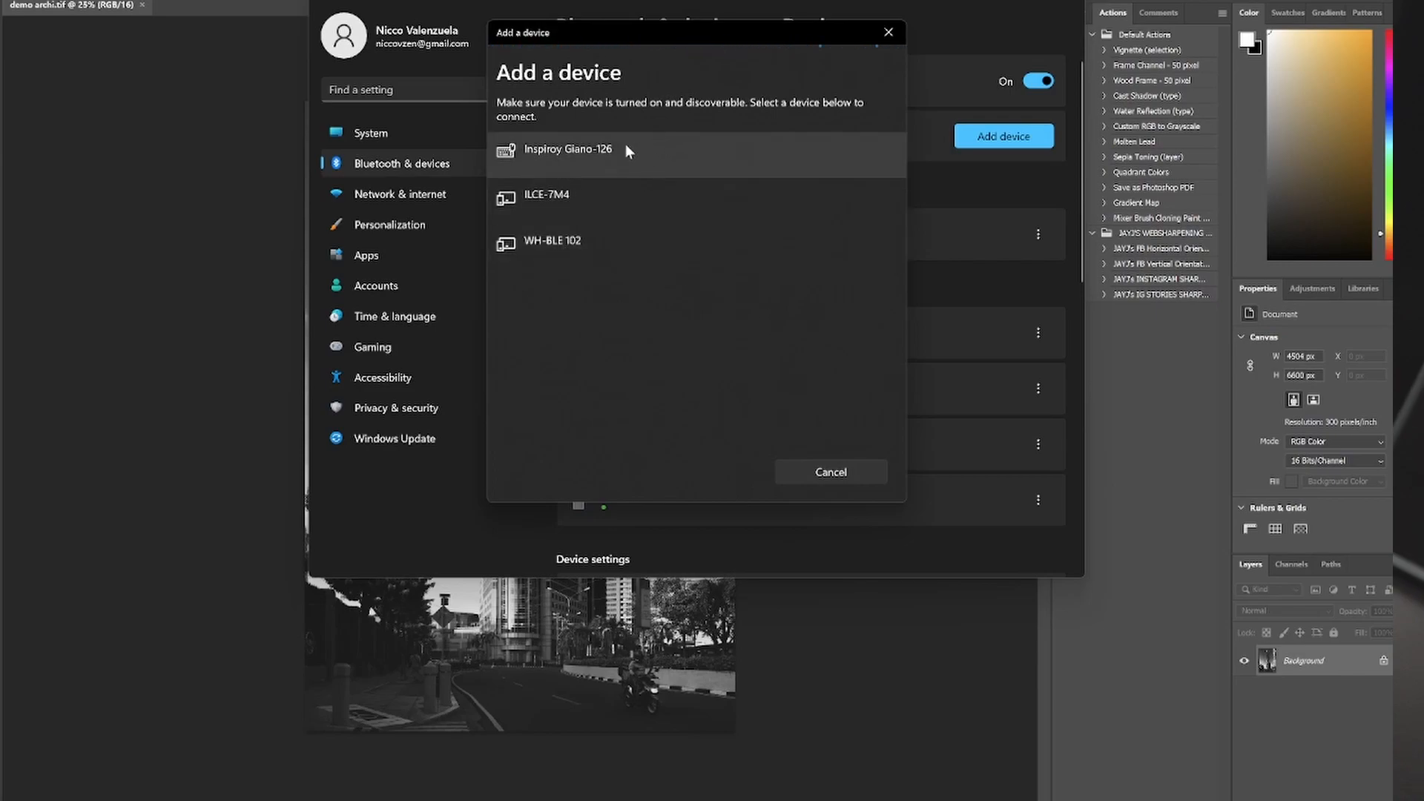
click(566, 151)
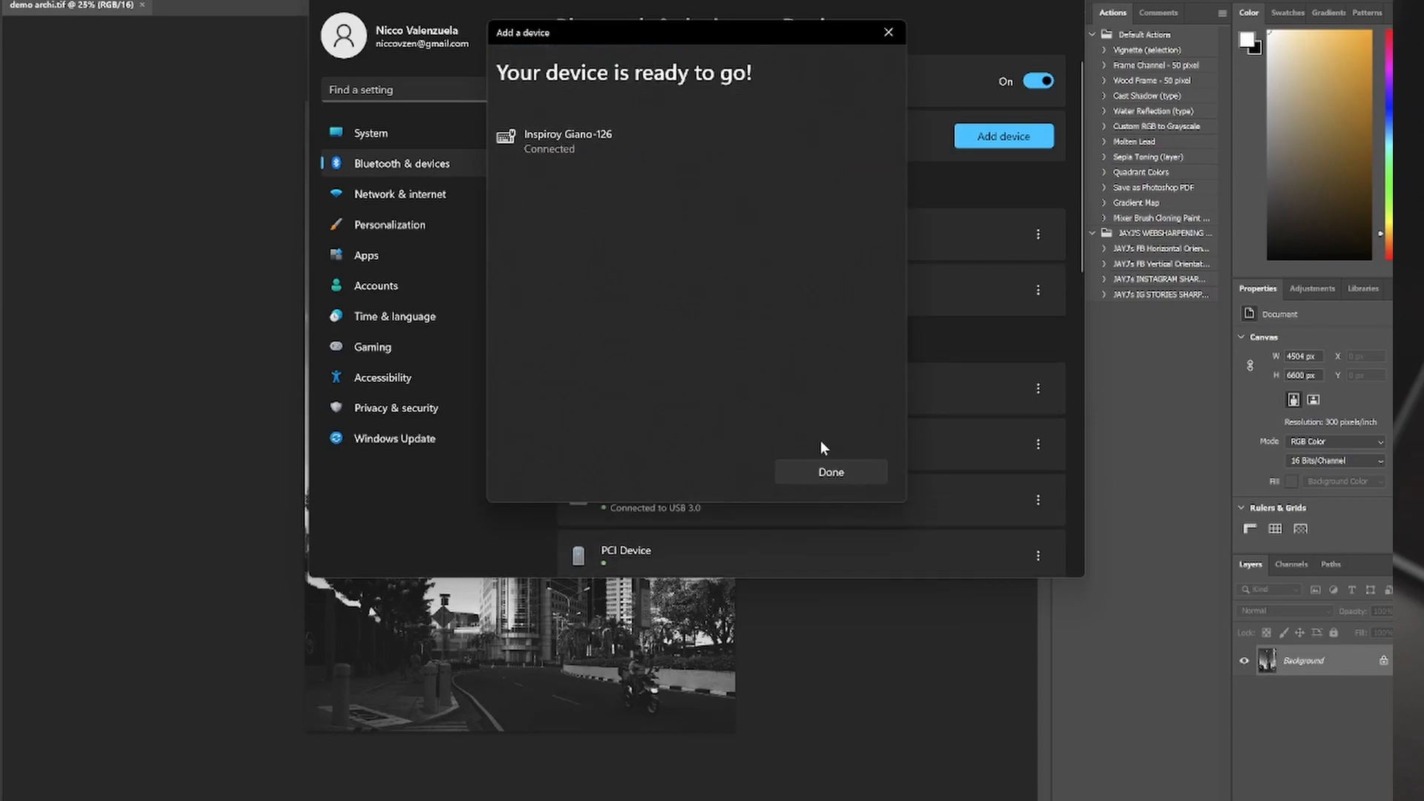
click(831, 472)
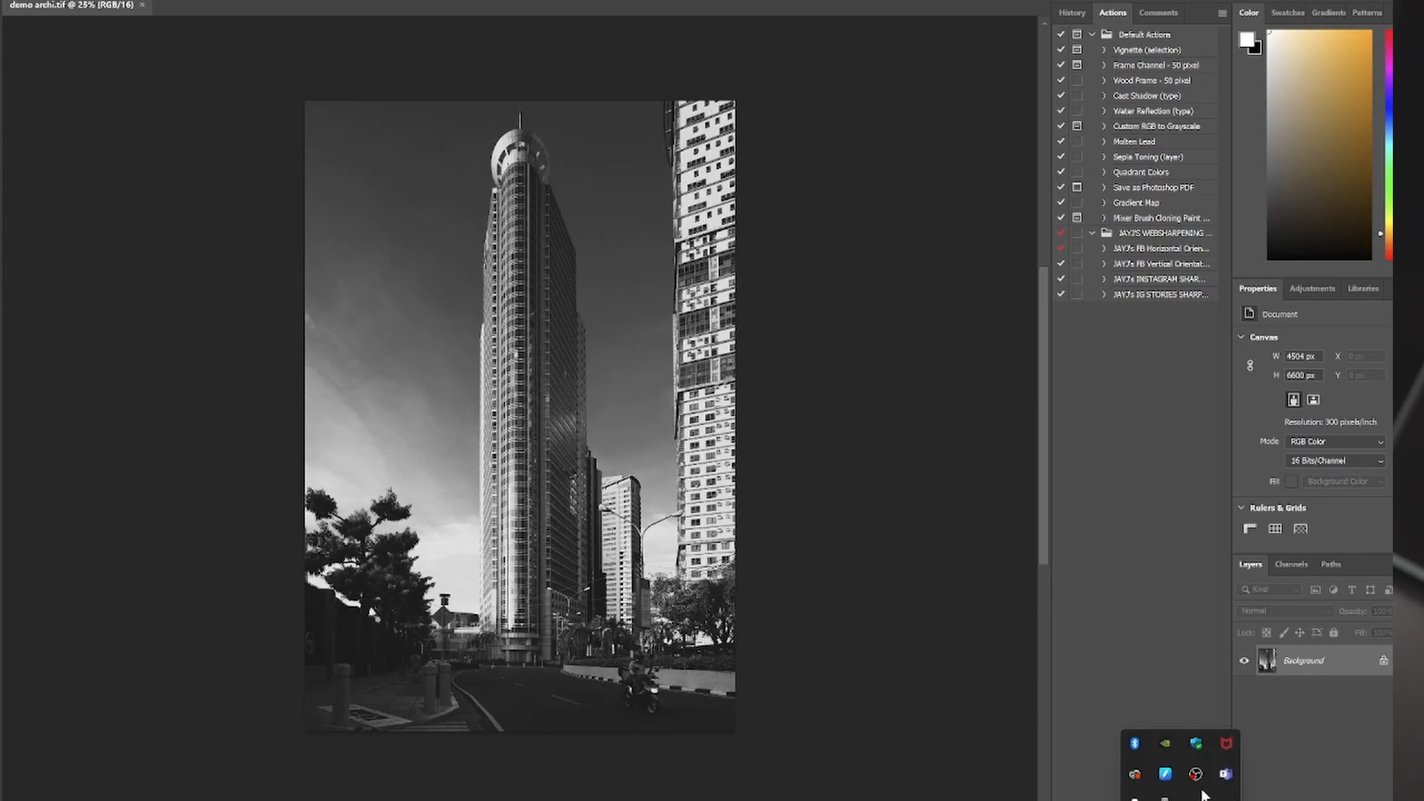
- Open the Huion driver from the tray and edit the first press key's keystroke assignment
click(1166, 775)
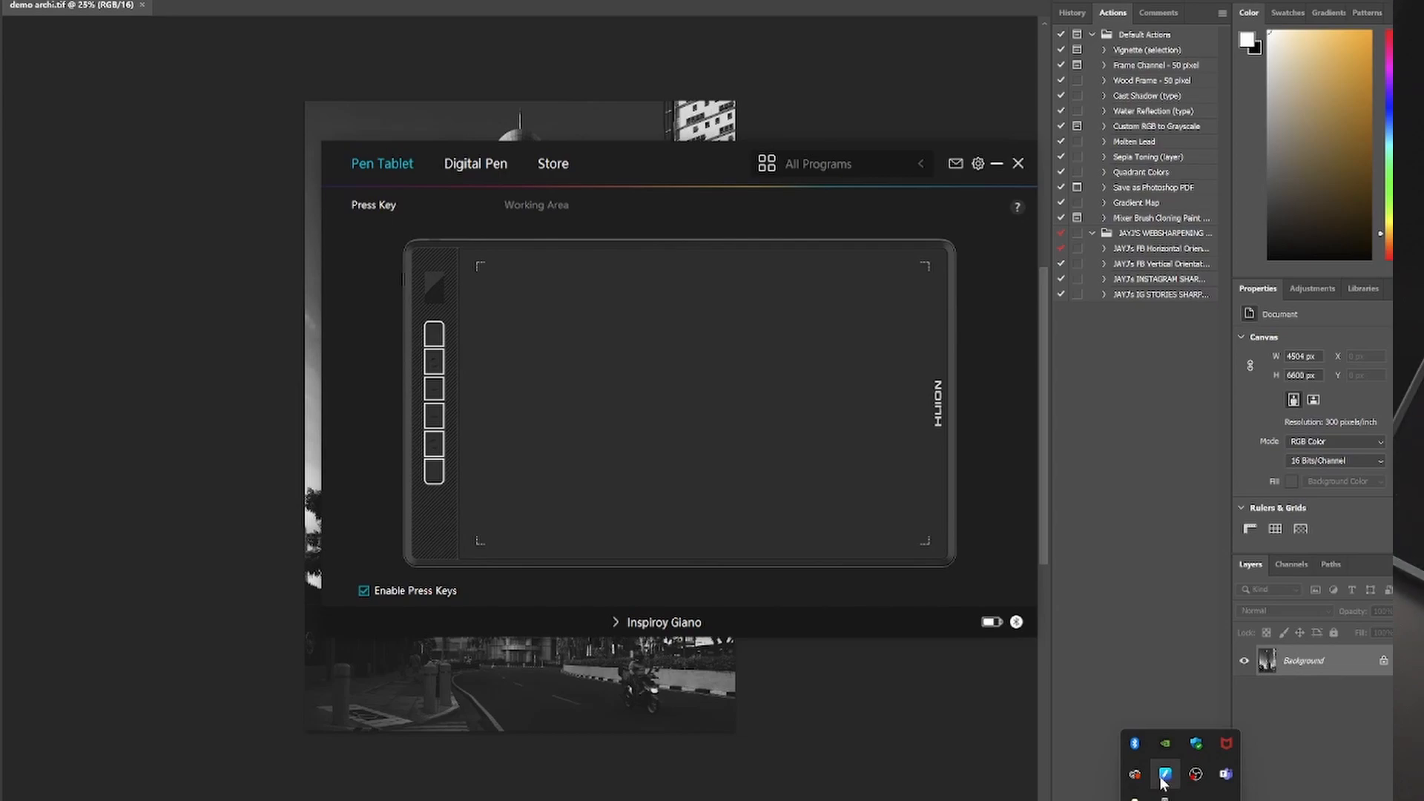
click(433, 335)
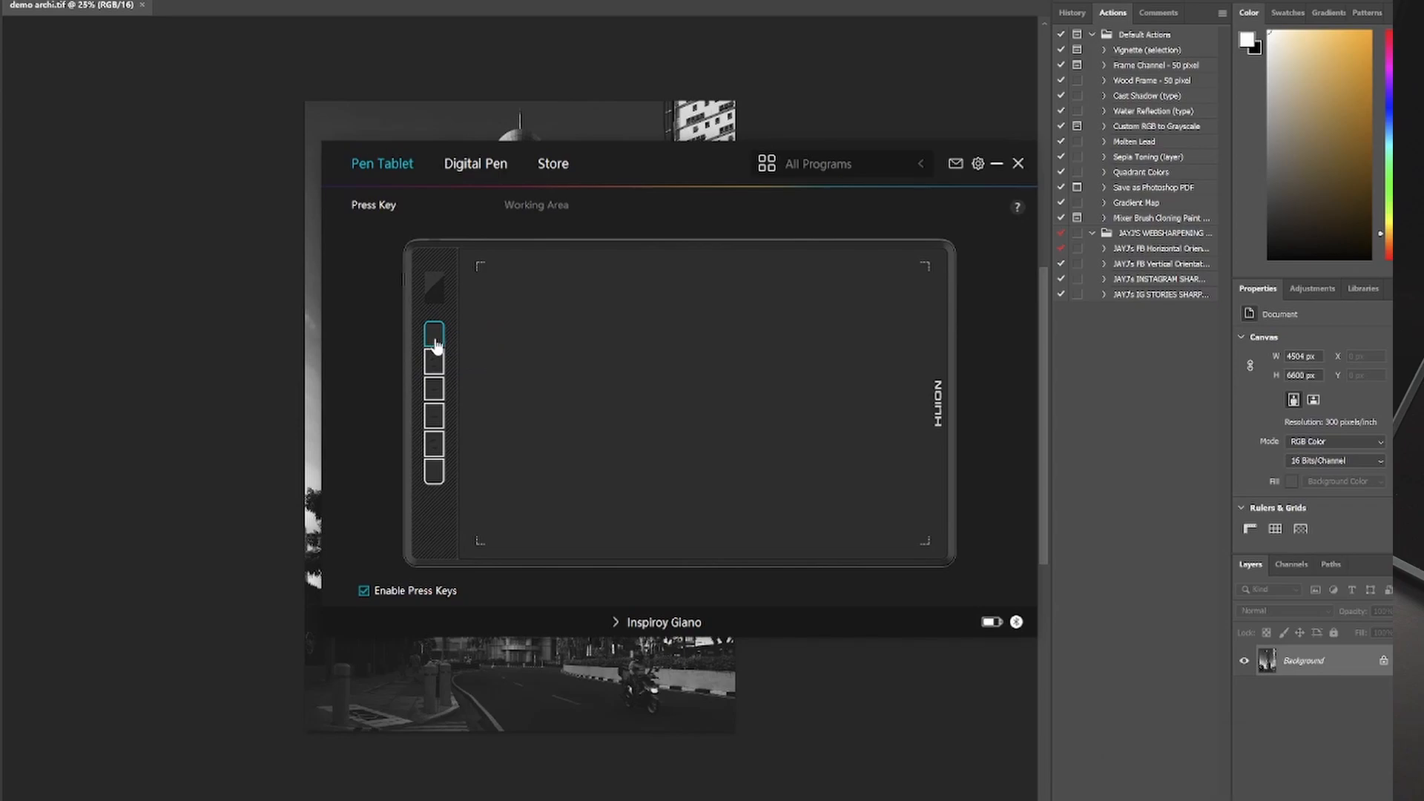
click(437, 340)
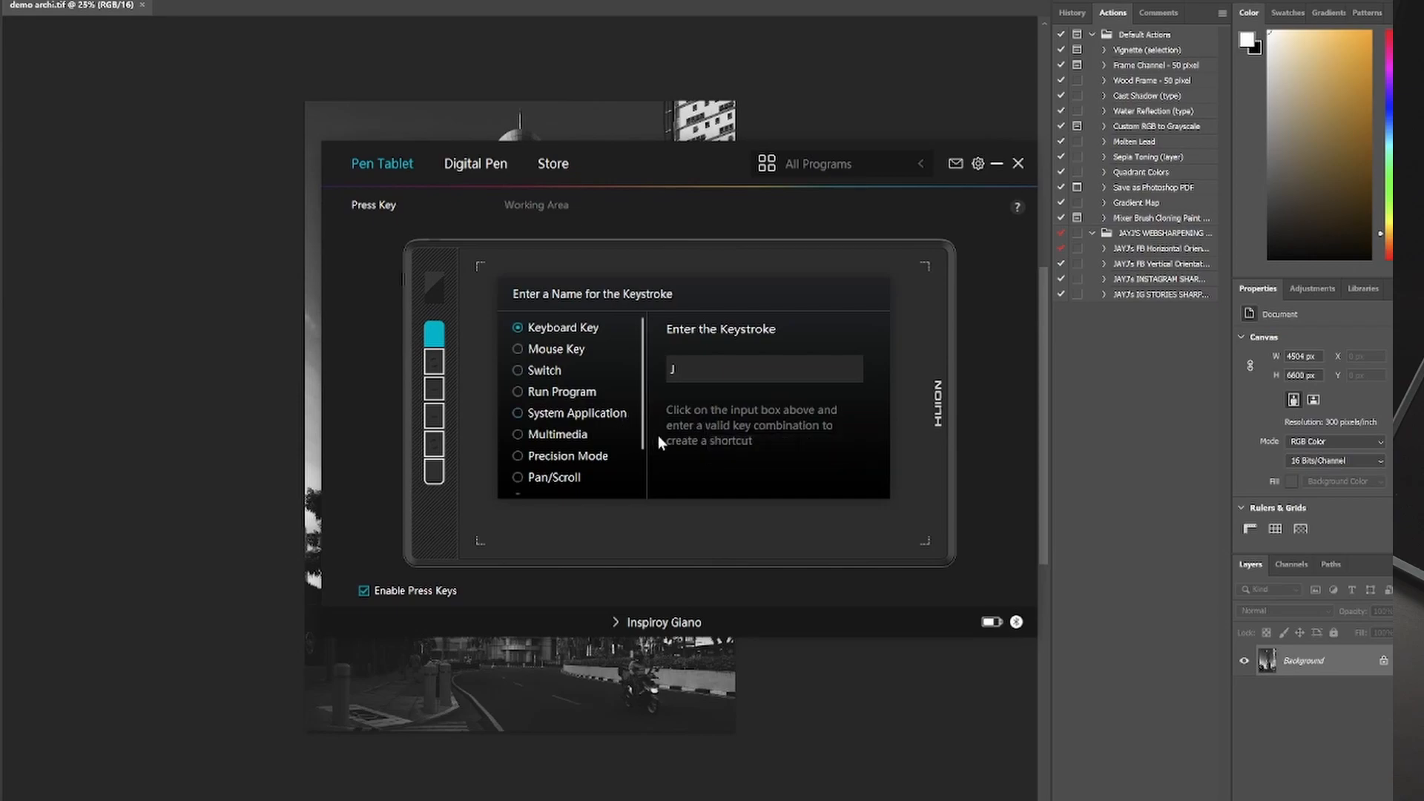
mouse_move(674, 460)
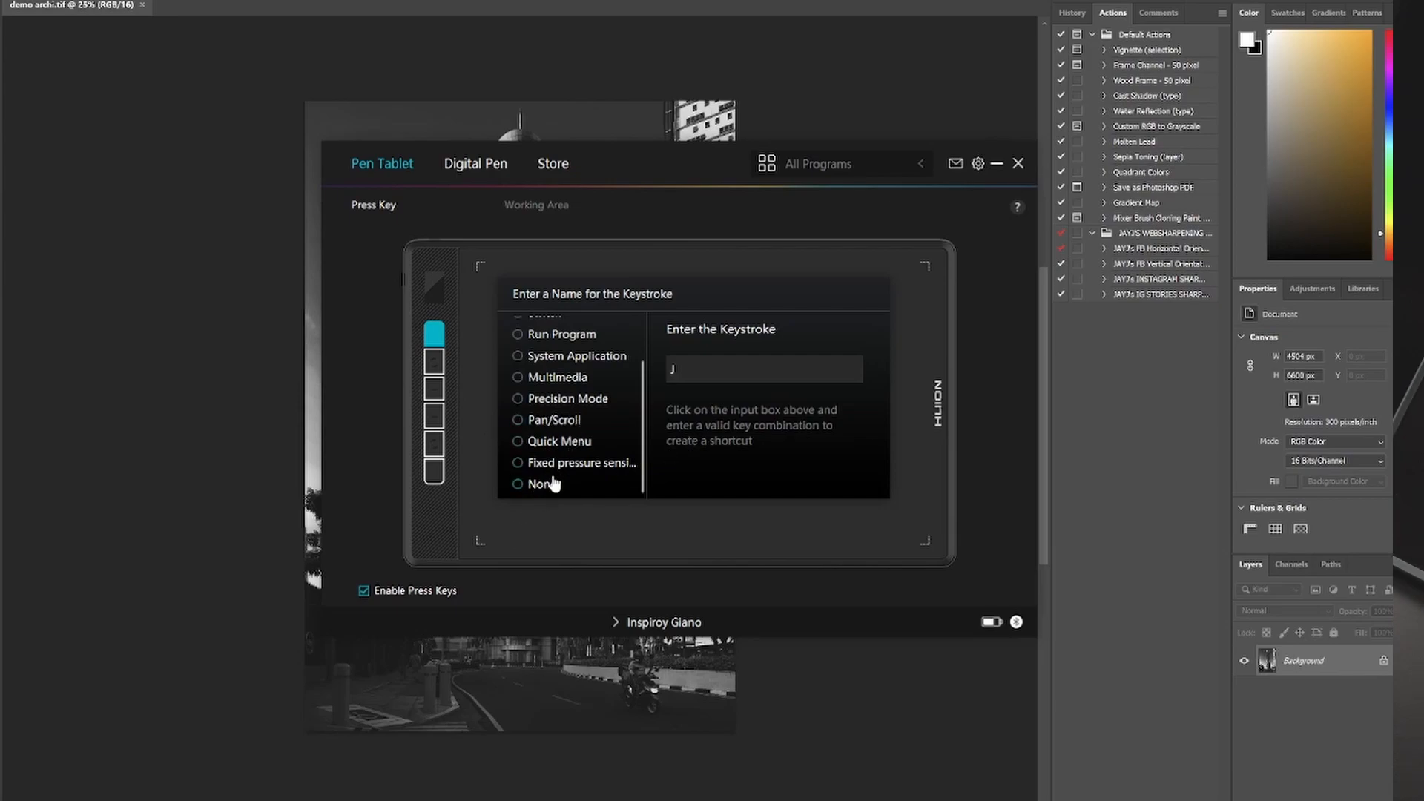
mouse_move(549, 488)
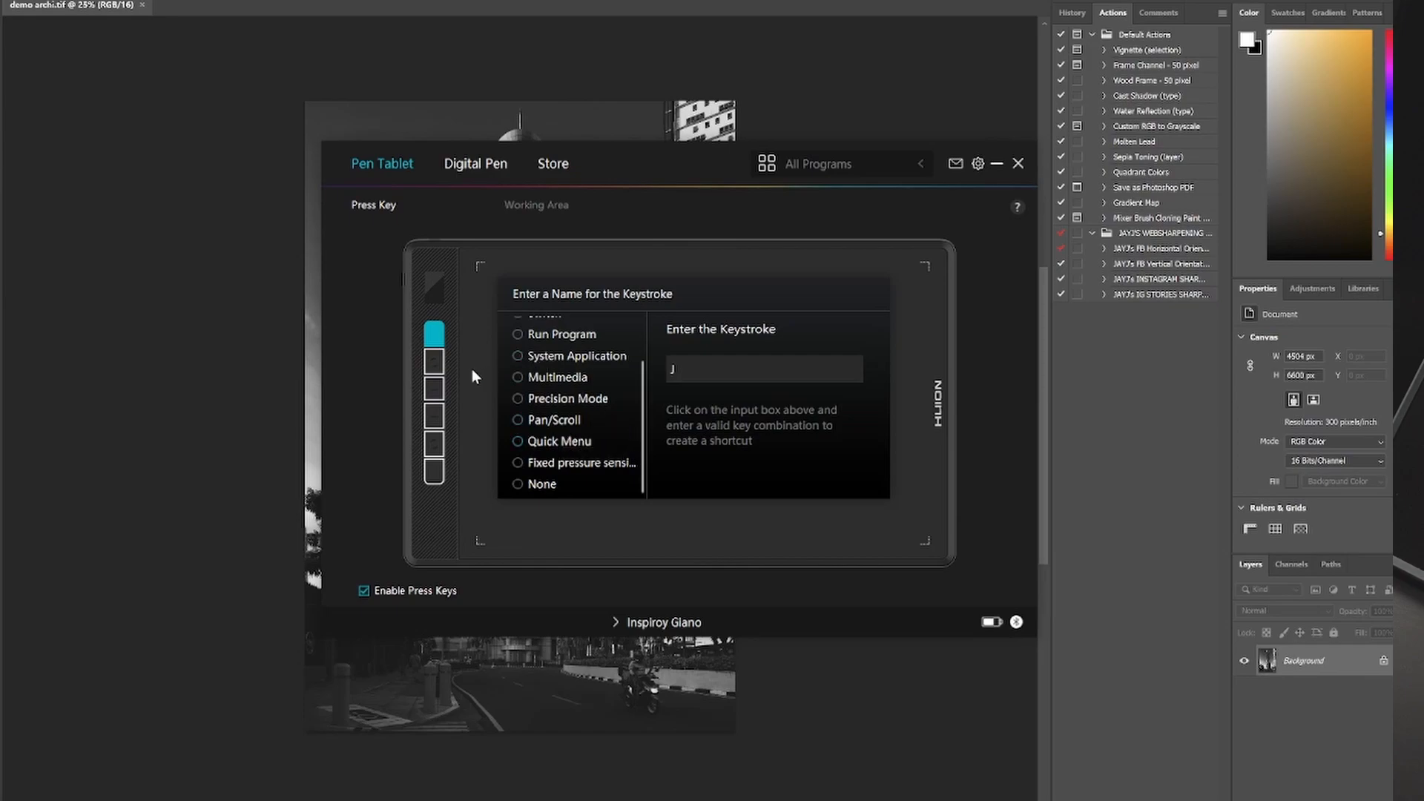
mouse_move(362, 672)
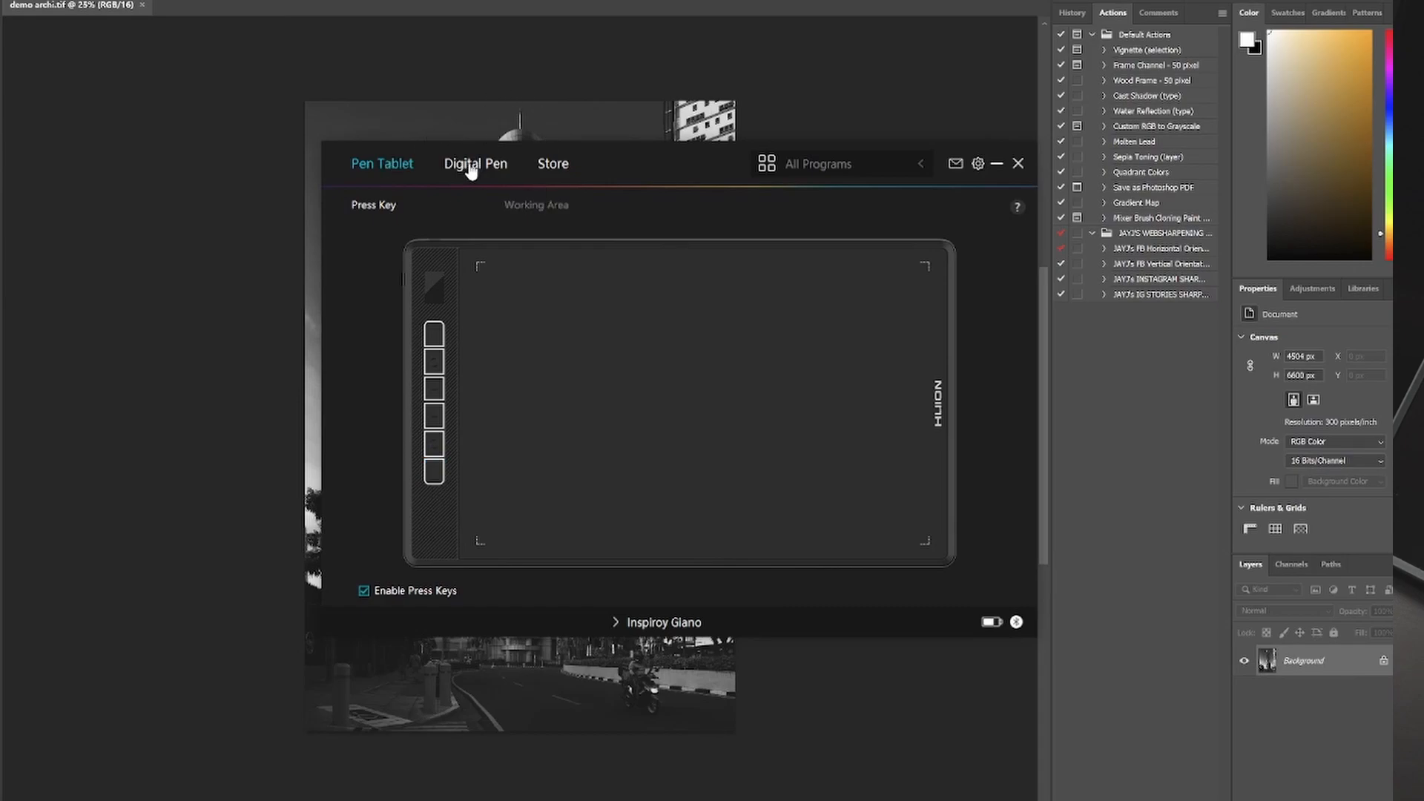
click(475, 163)
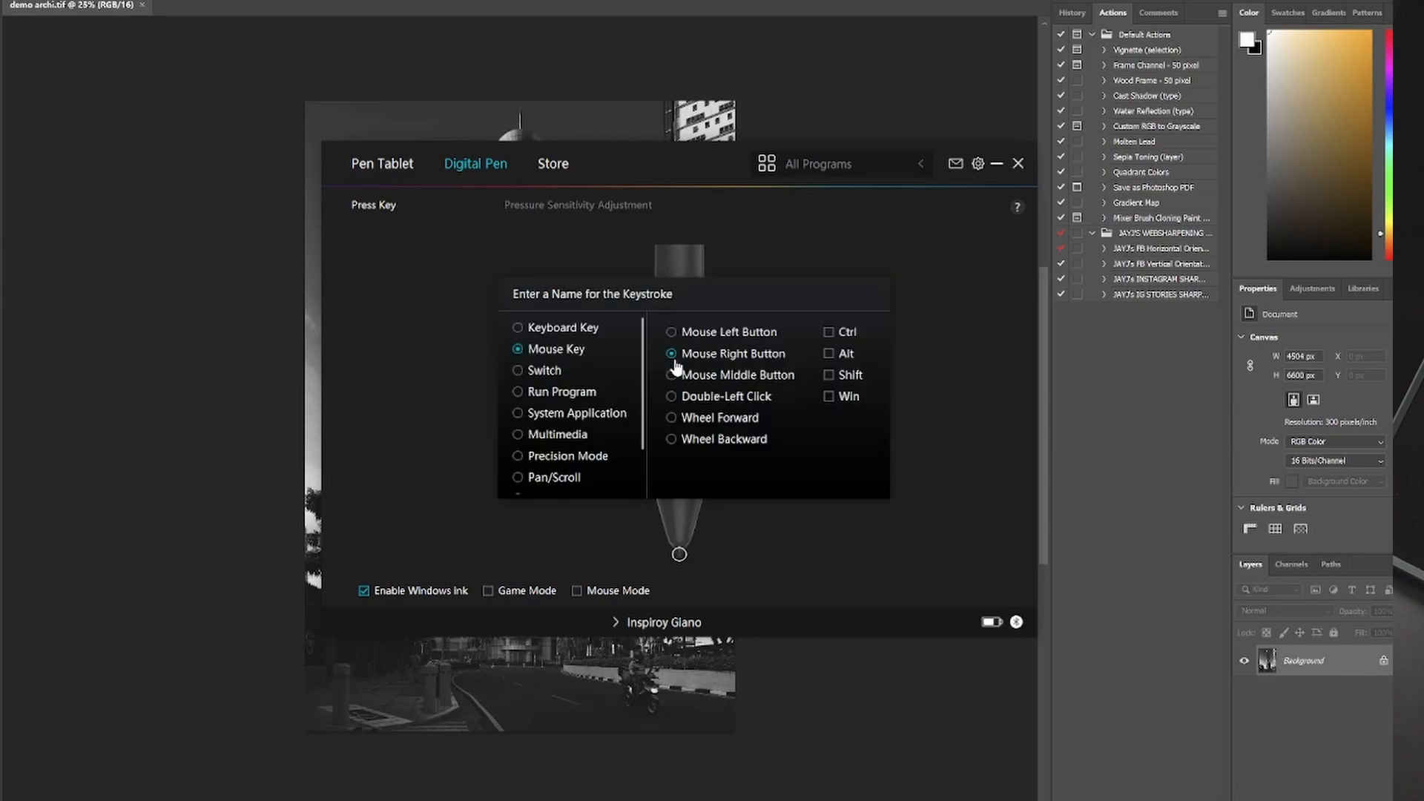
mouse_move(680, 368)
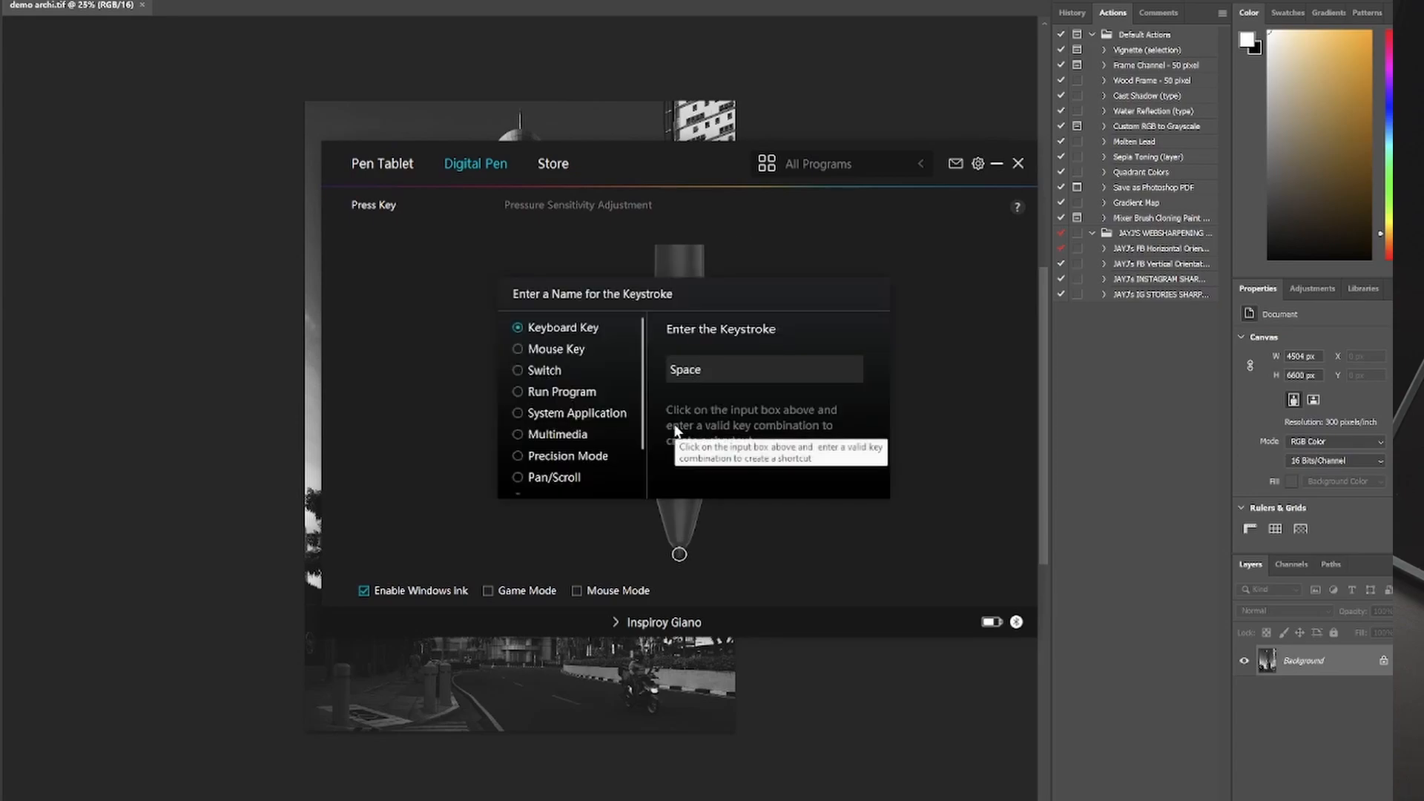
click(1019, 163)
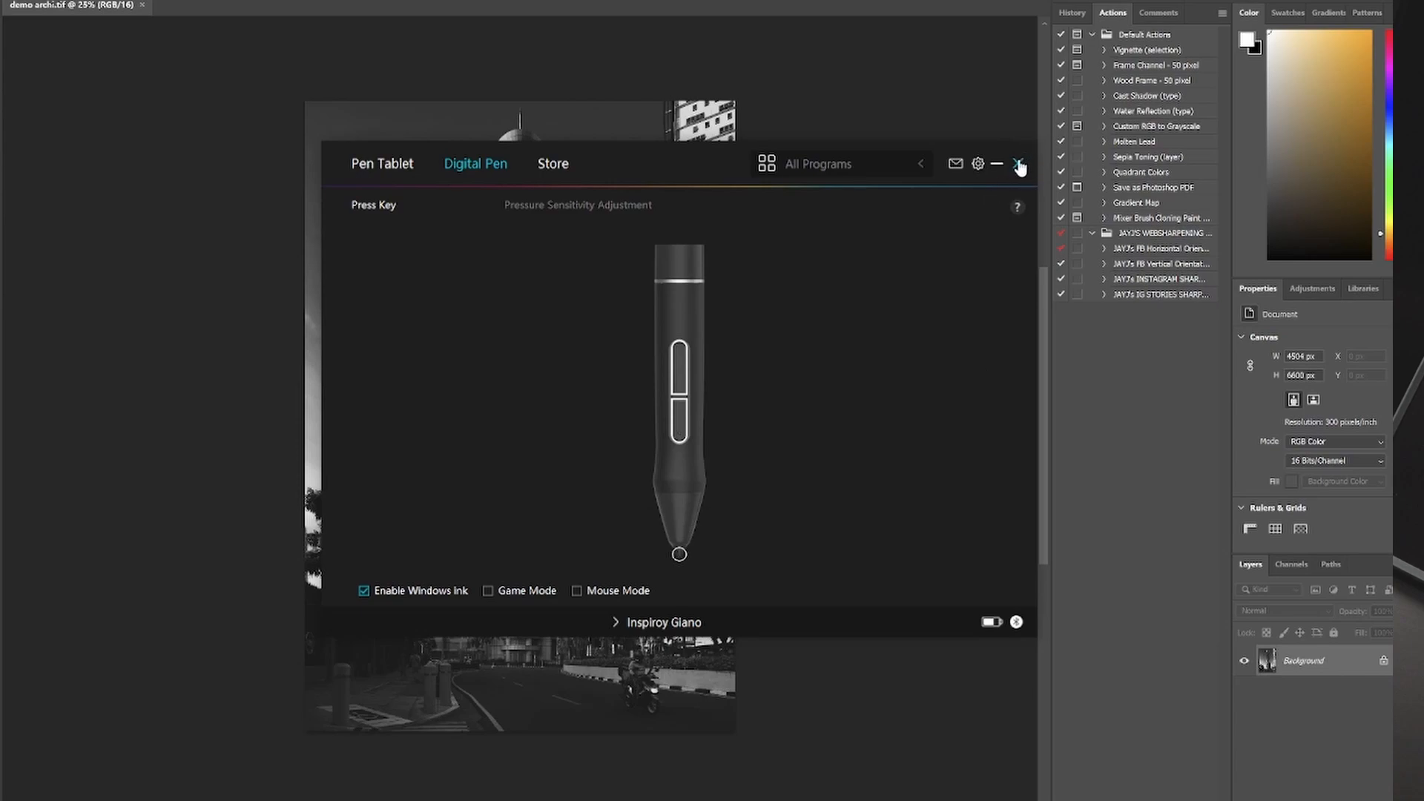
mouse_move(566, 216)
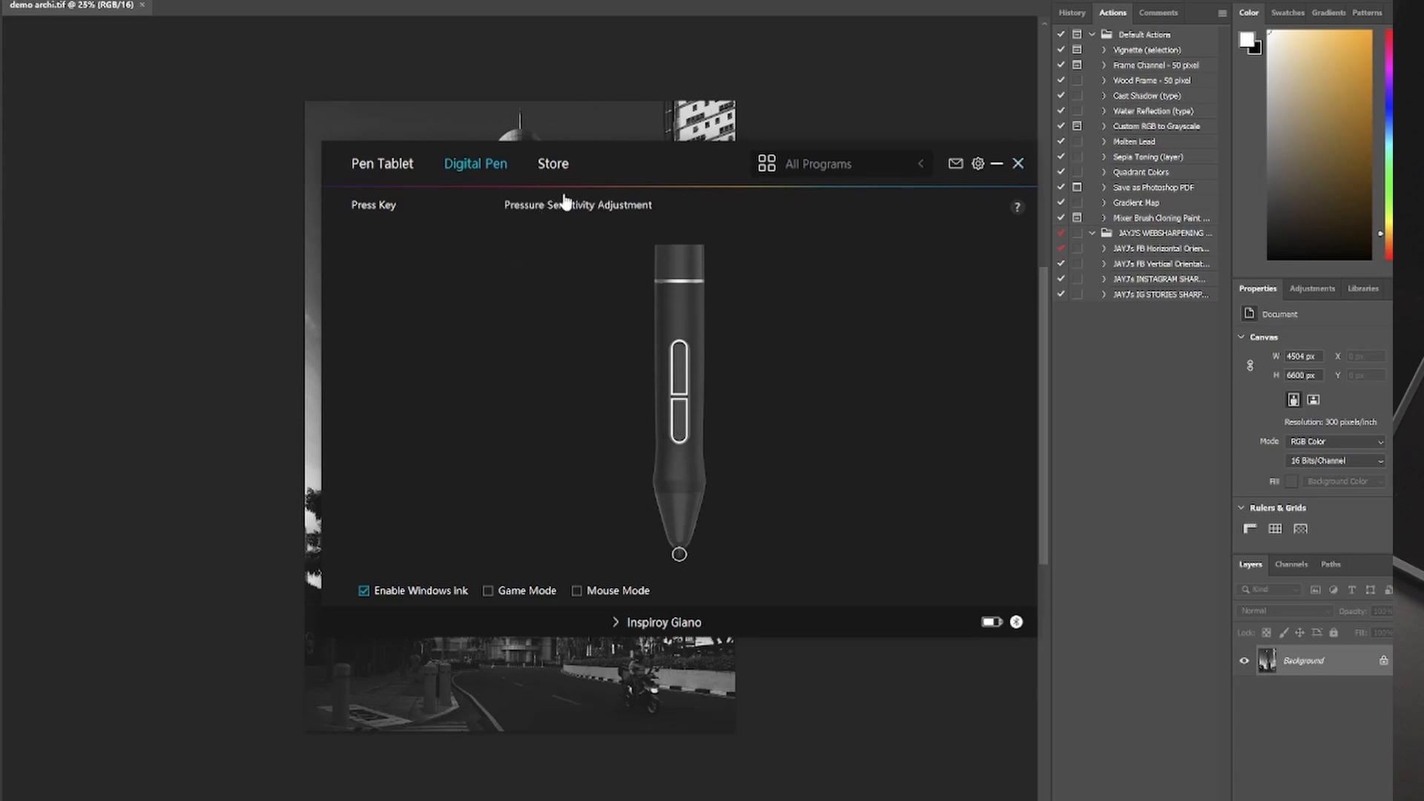
click(577, 205)
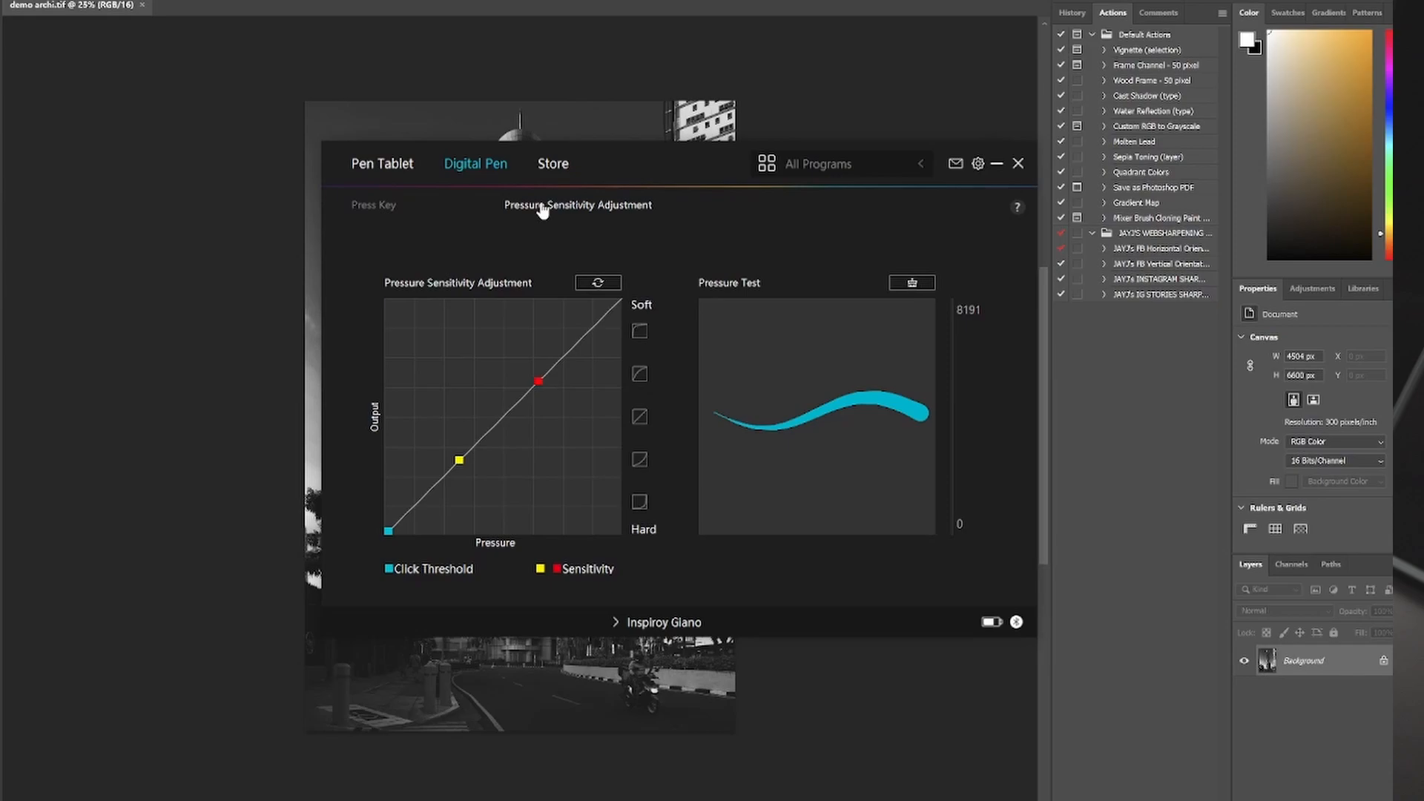
click(381, 163)
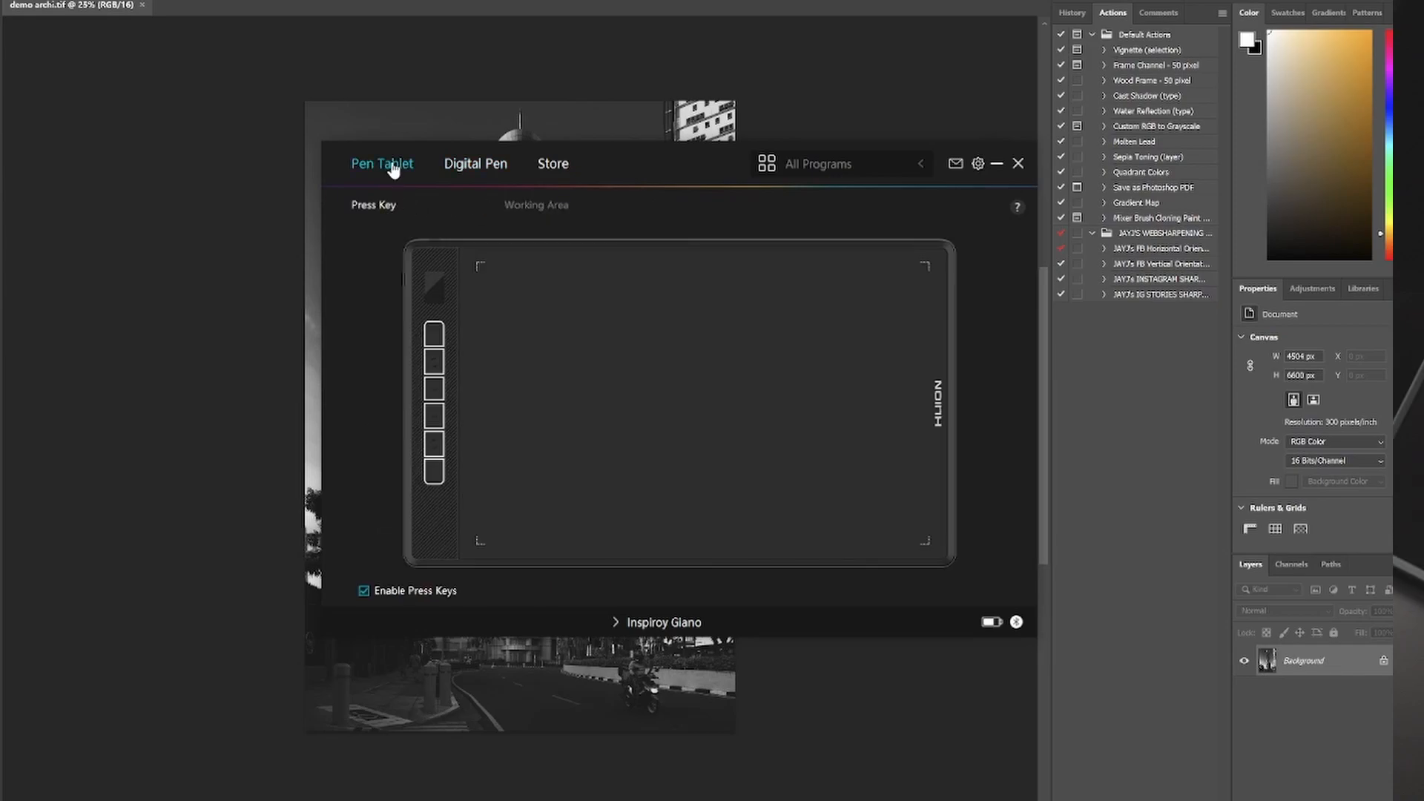
mouse_move(549, 213)
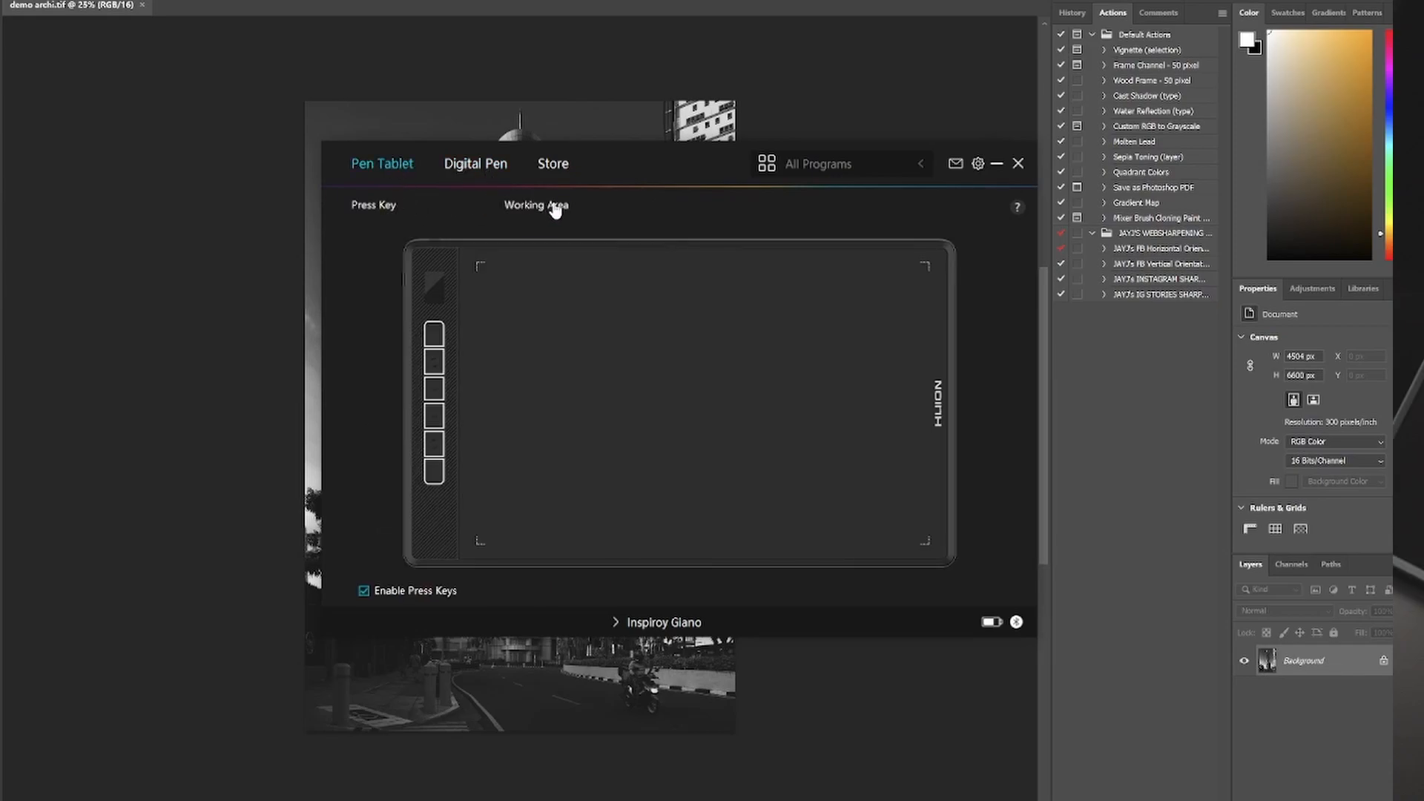
- Show the tablet's Working Area mapping set to Full Area at 0° rotation
click(536, 205)
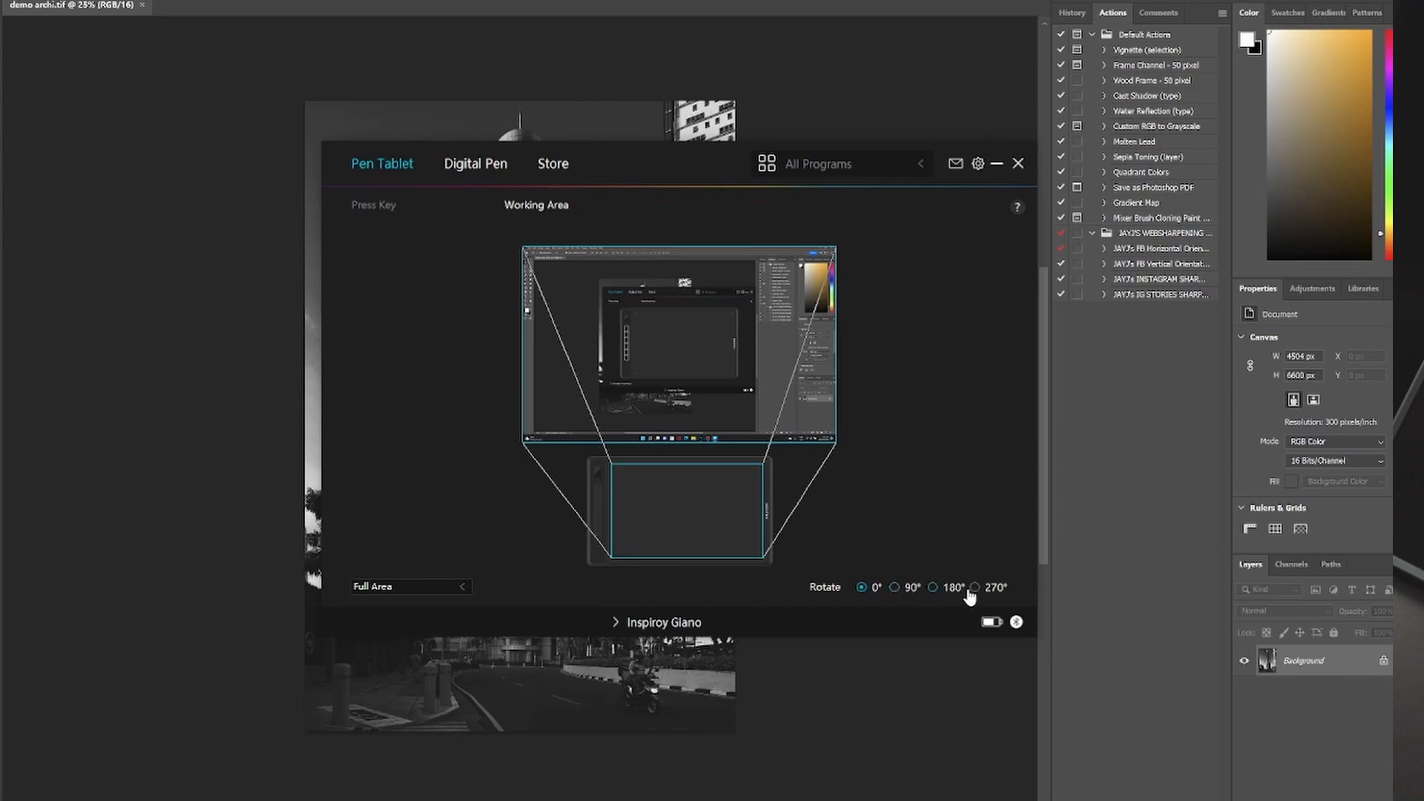
mouse_move(950, 579)
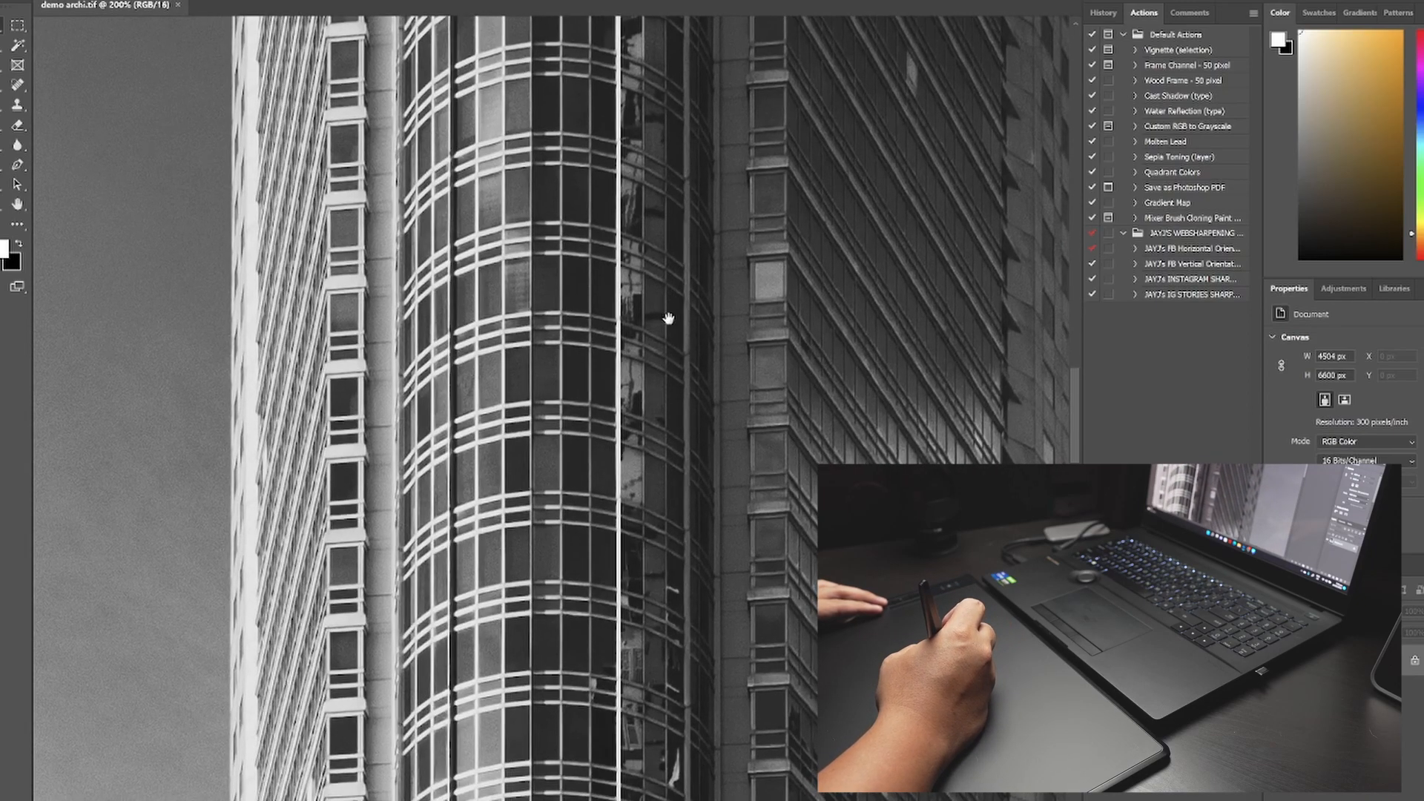
- Resize the Spot Healing Brush and paint a test stroke over the reflection spot on the right-hand building's windows
drag(668, 319, 639, 344)
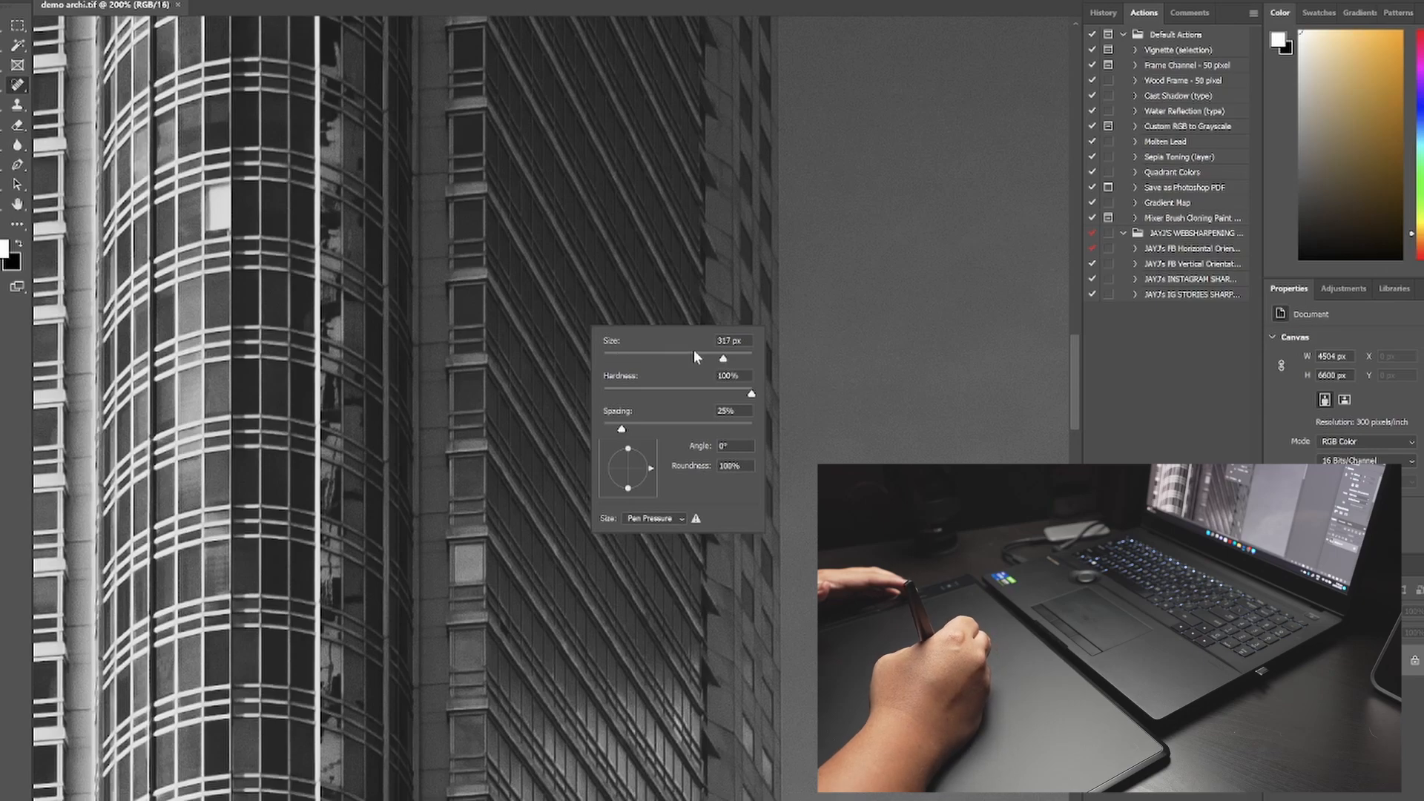
drag(723, 358, 661, 357)
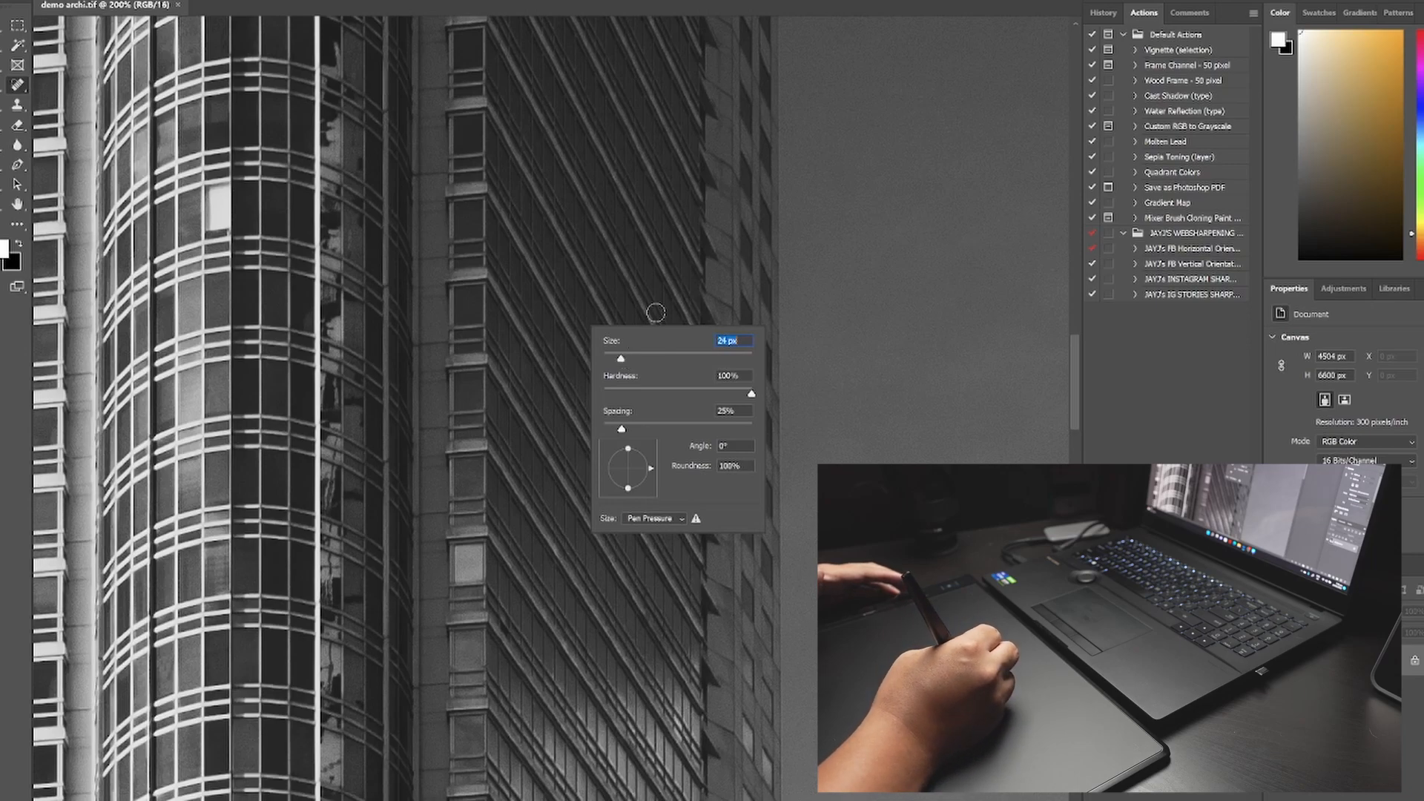
mouse_move(804, 279)
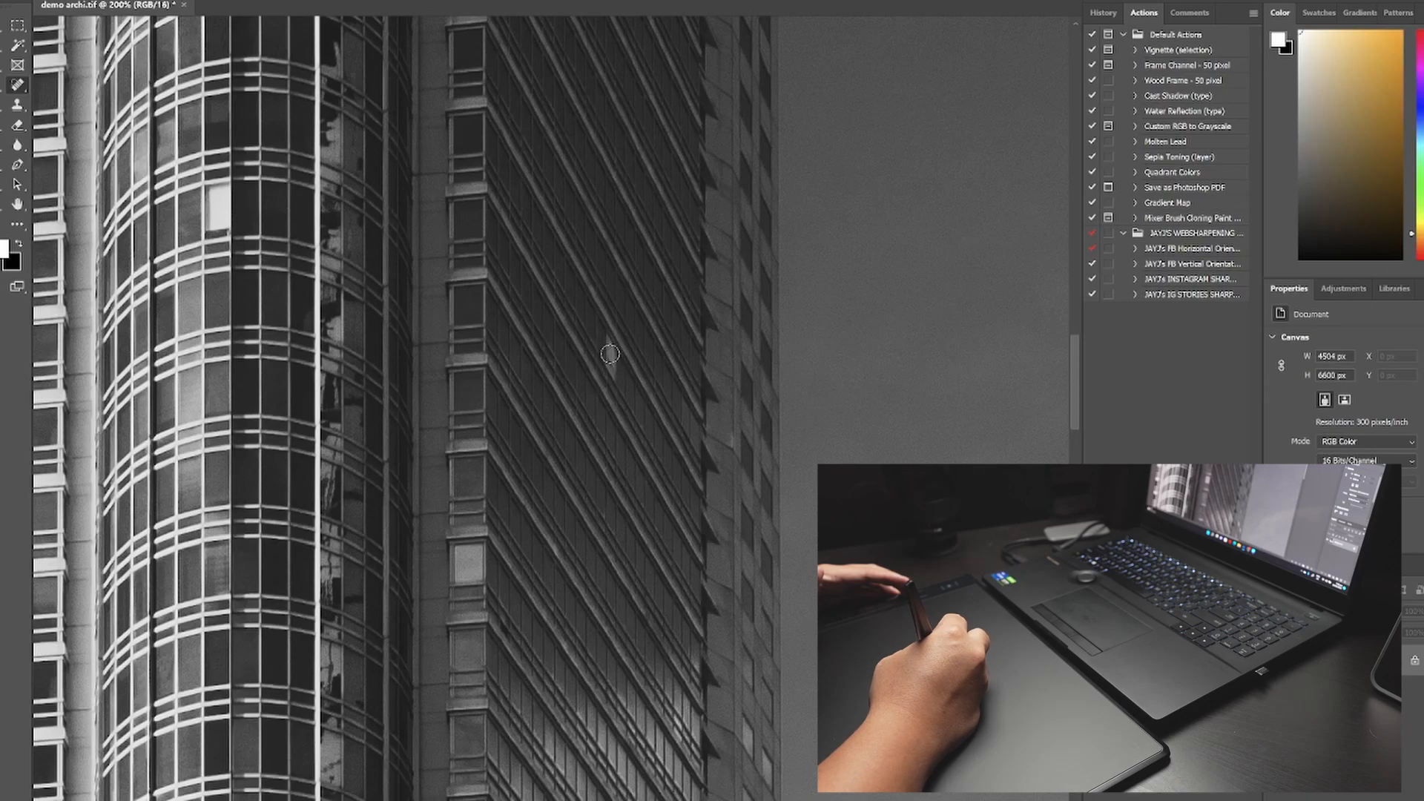
mouse_move(607, 365)
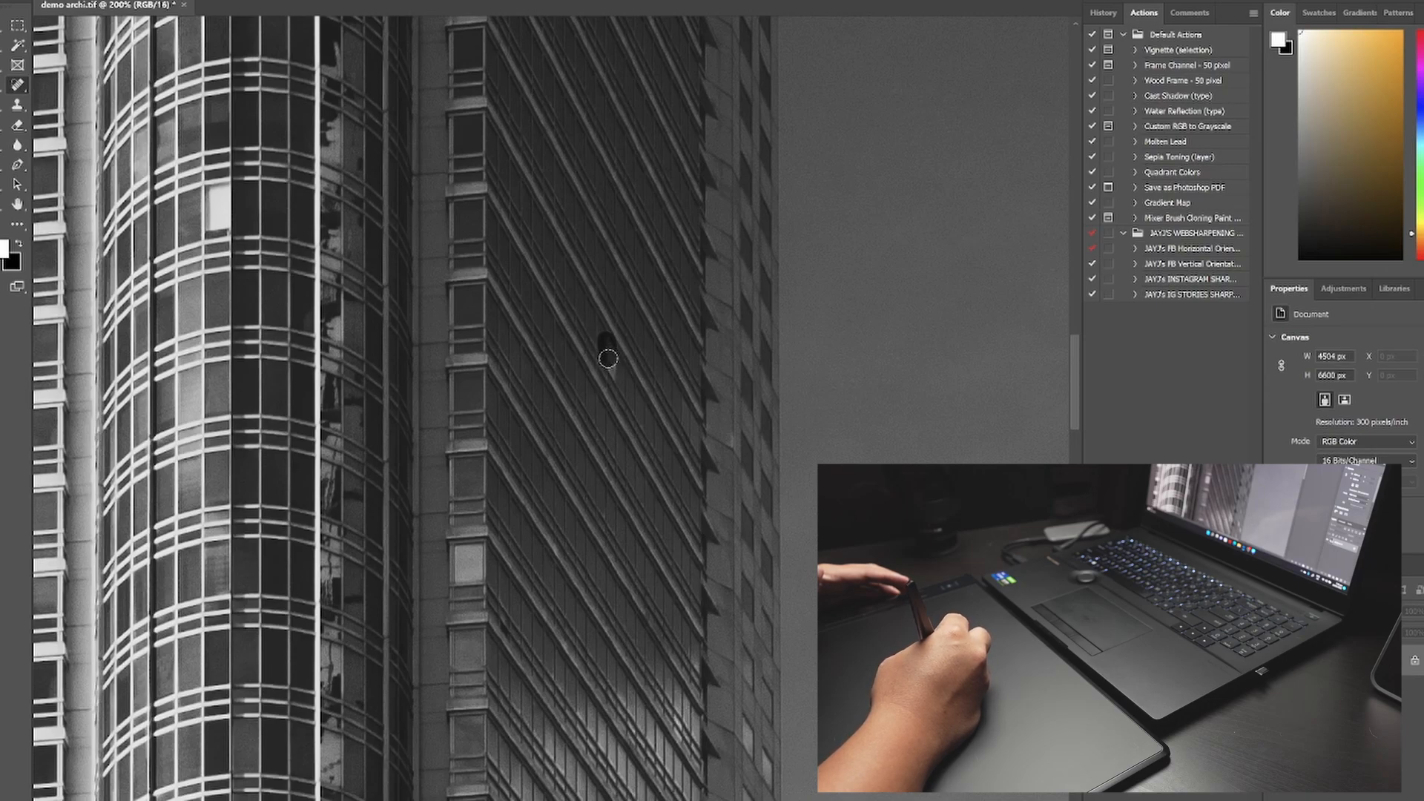
drag(608, 359, 674, 457)
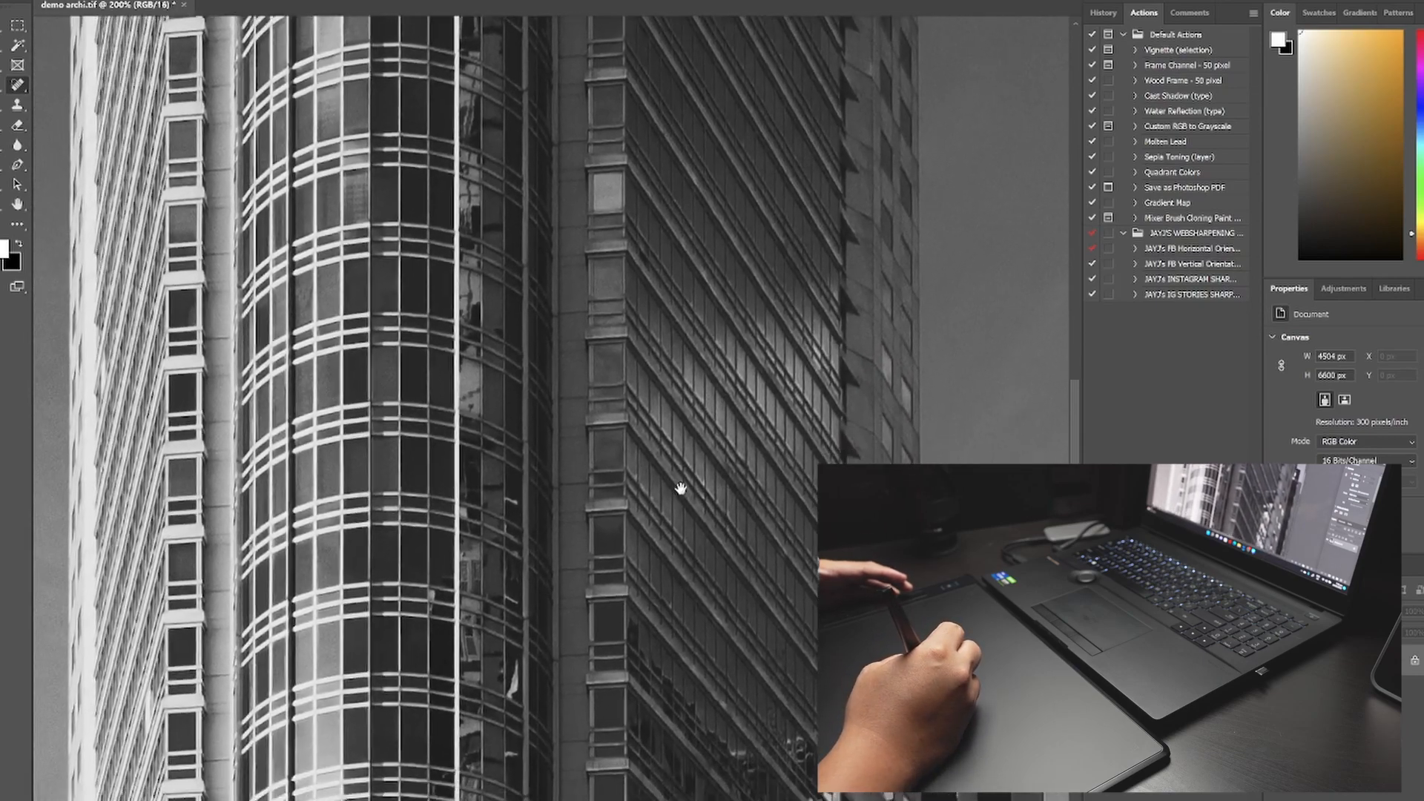
- Pan the canvas to centre the curved glass tower's reflective windows in view
drag(681, 489, 721, 416)
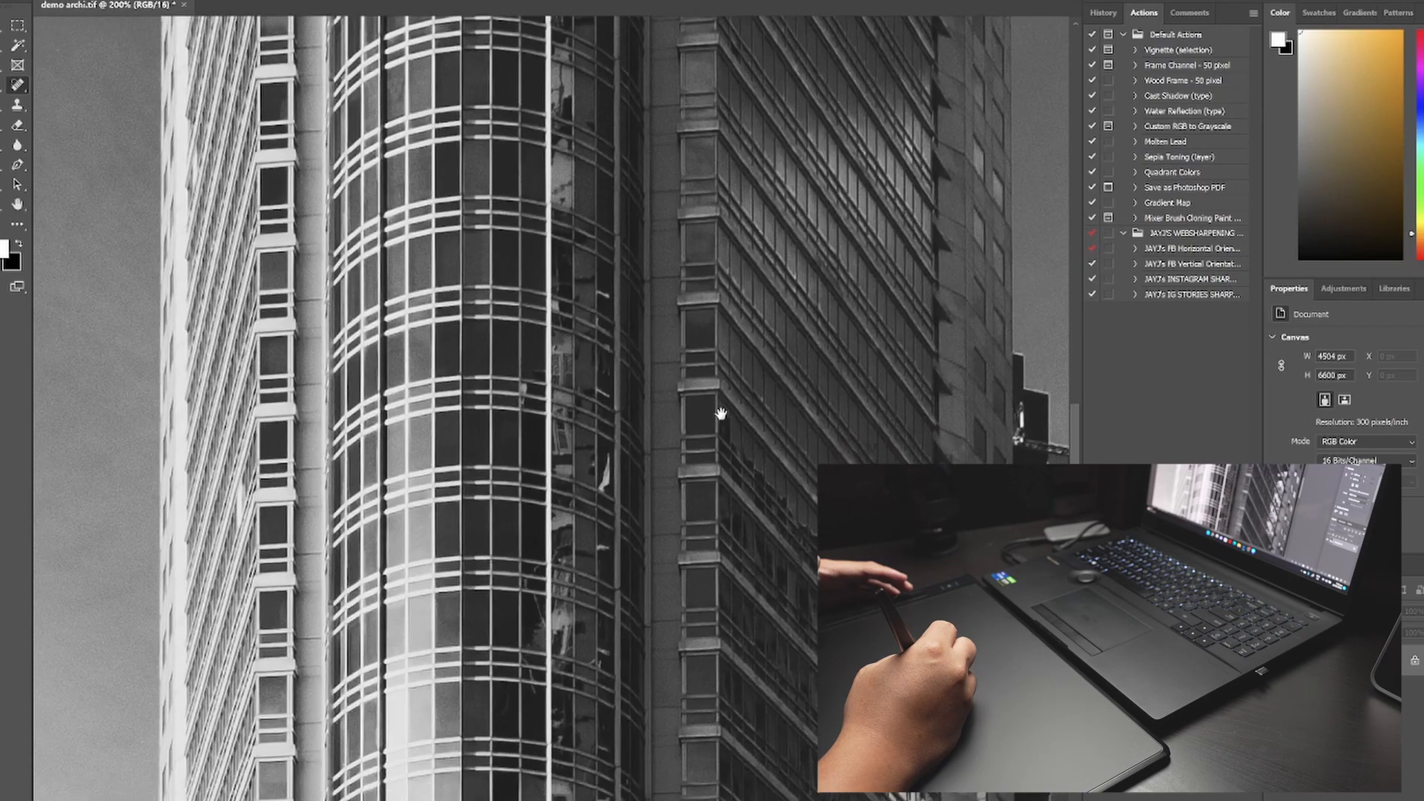
drag(721, 414, 699, 419)
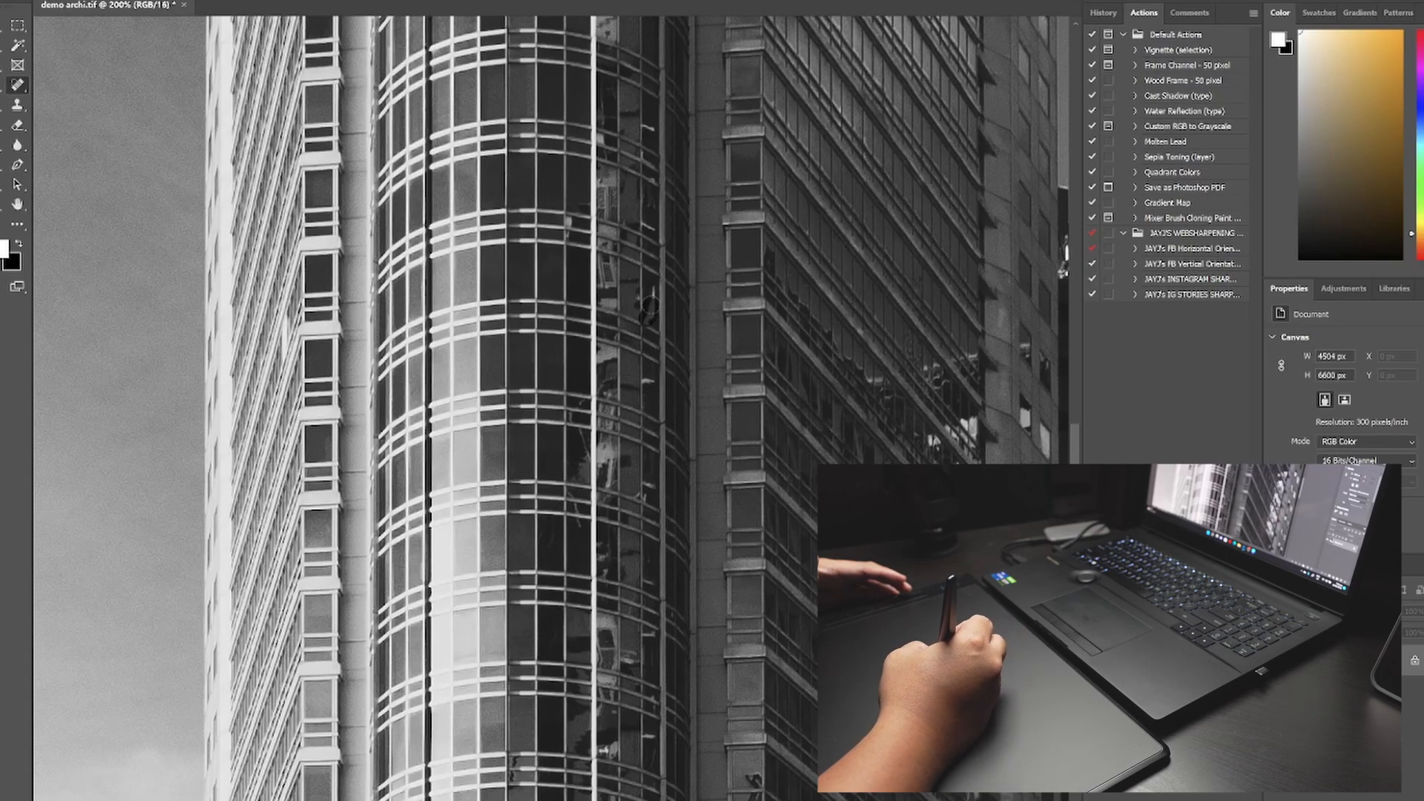
mouse_move(682, 374)
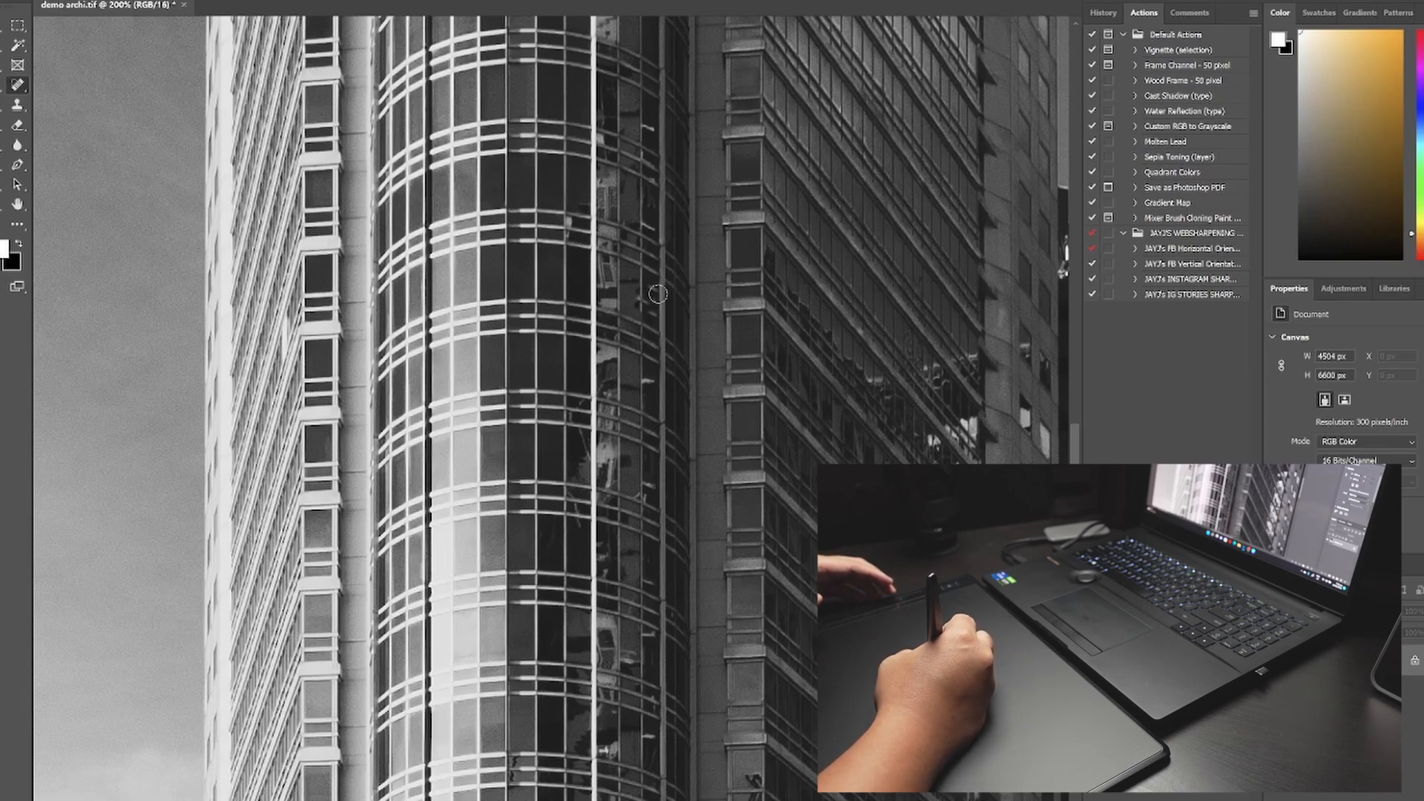
mouse_move(650, 377)
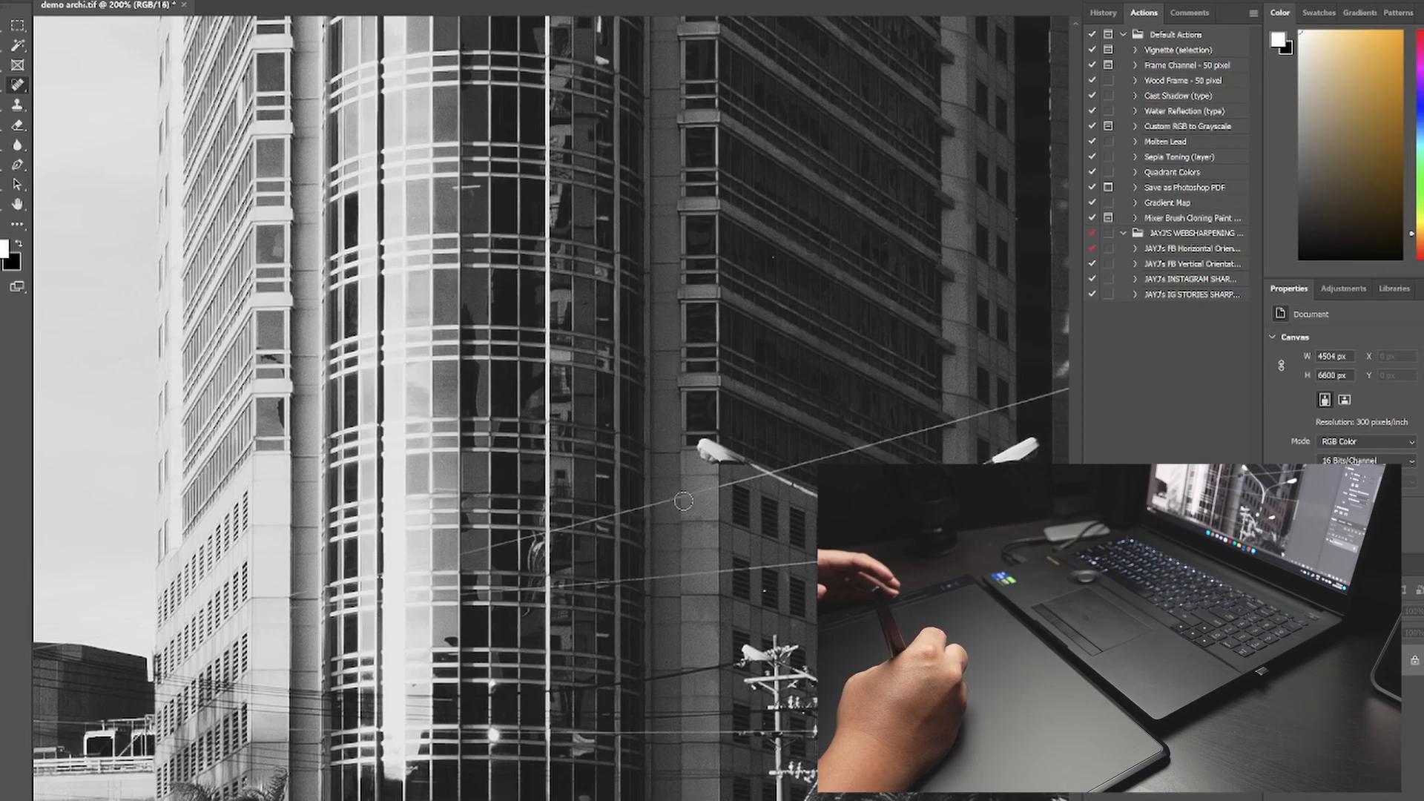
mouse_move(699, 499)
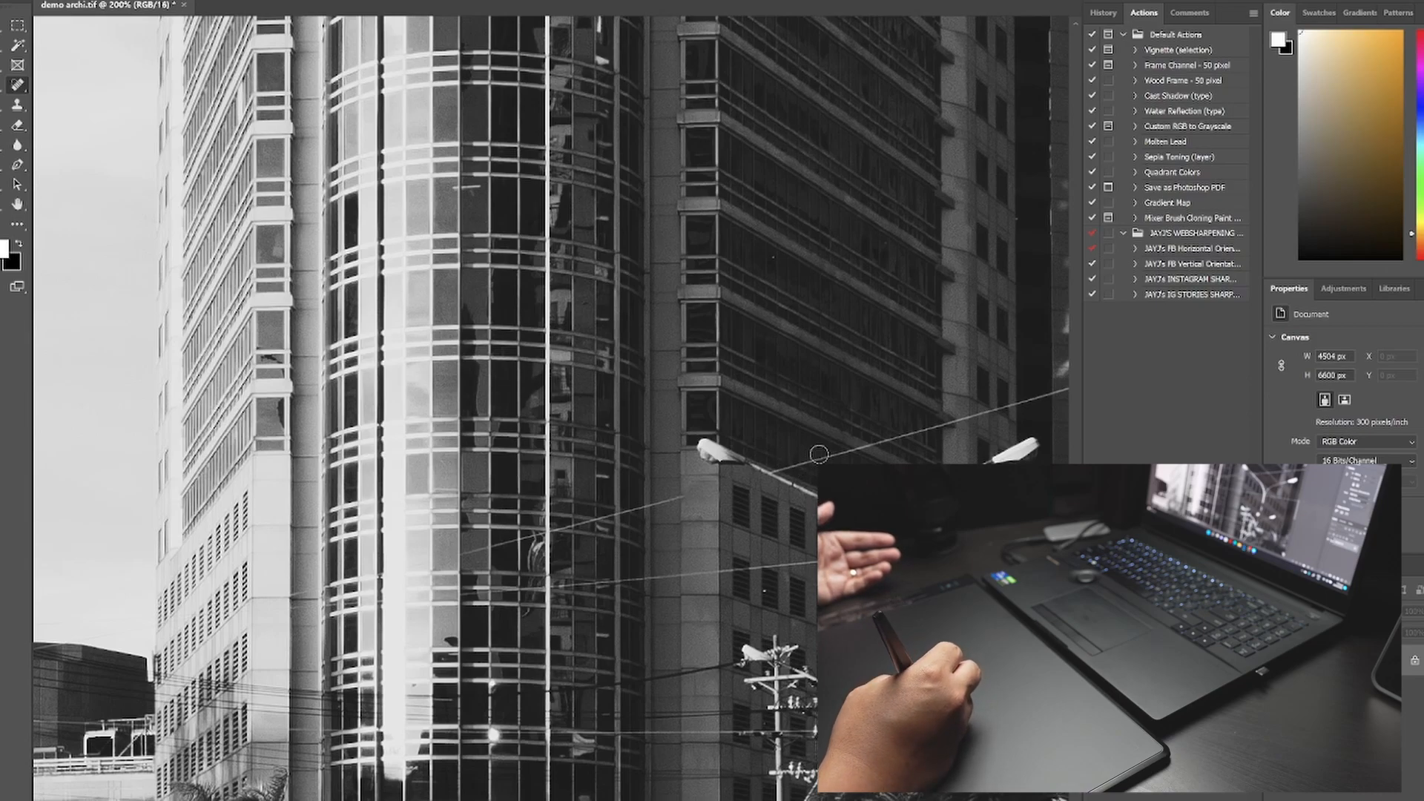
mouse_move(809, 483)
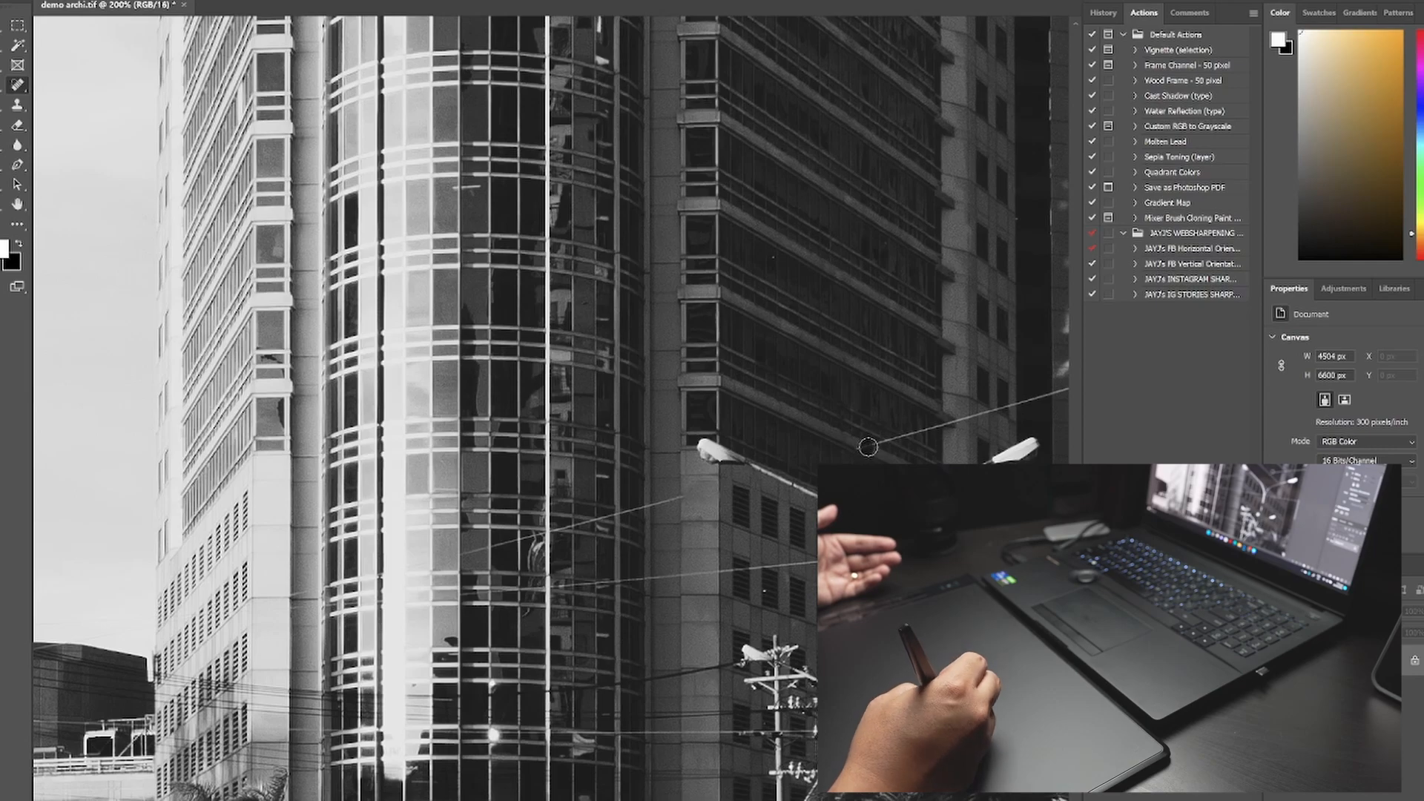
mouse_move(876, 446)
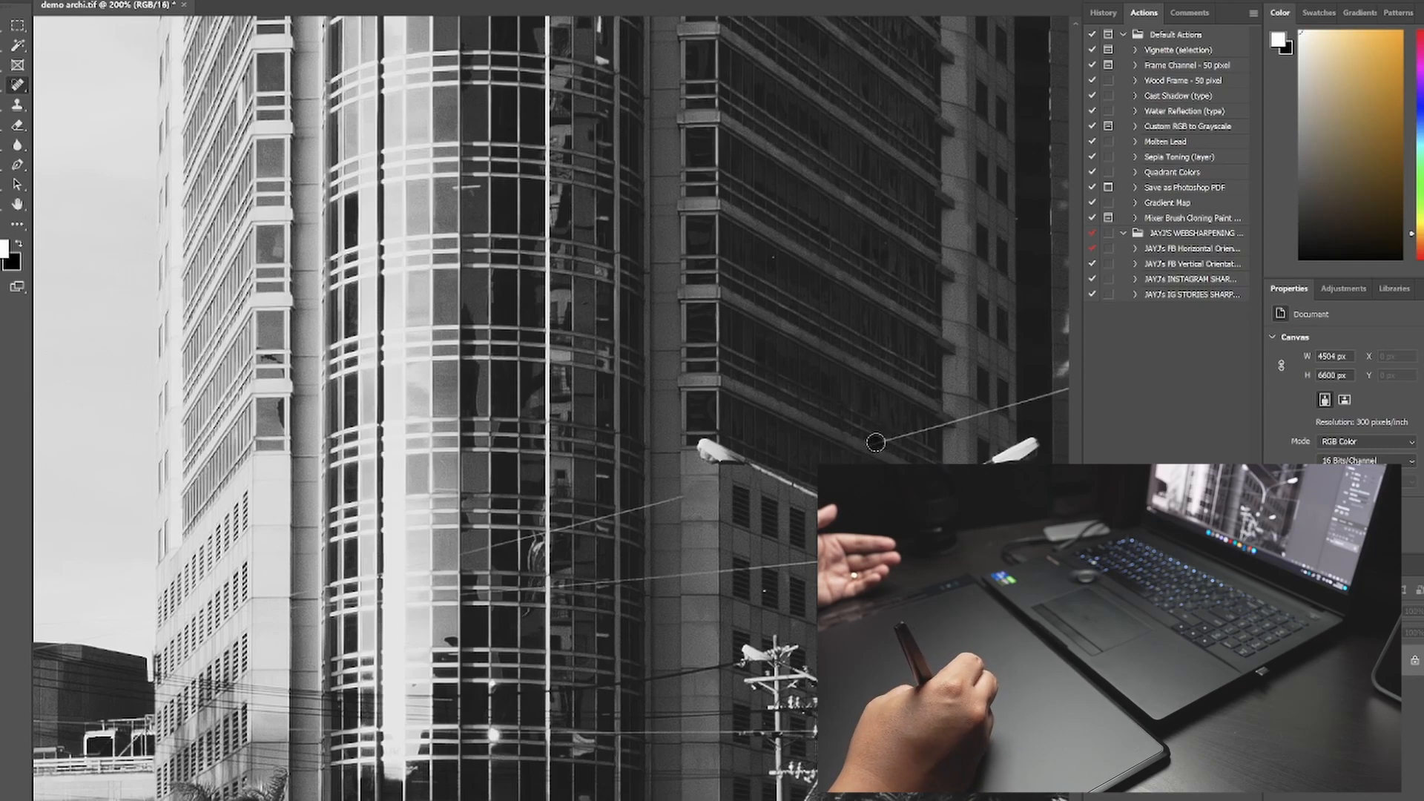
mouse_move(914, 440)
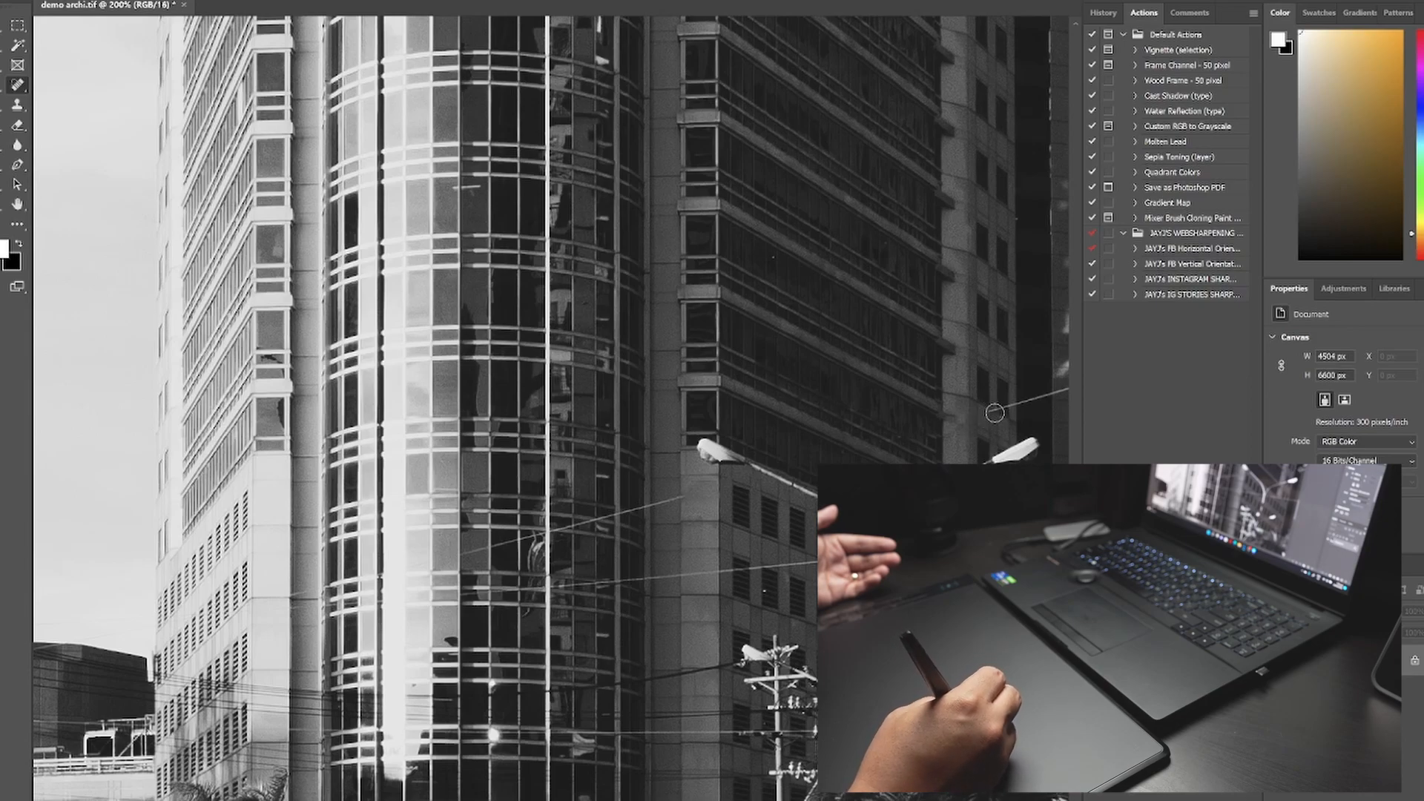
mouse_move(1032, 396)
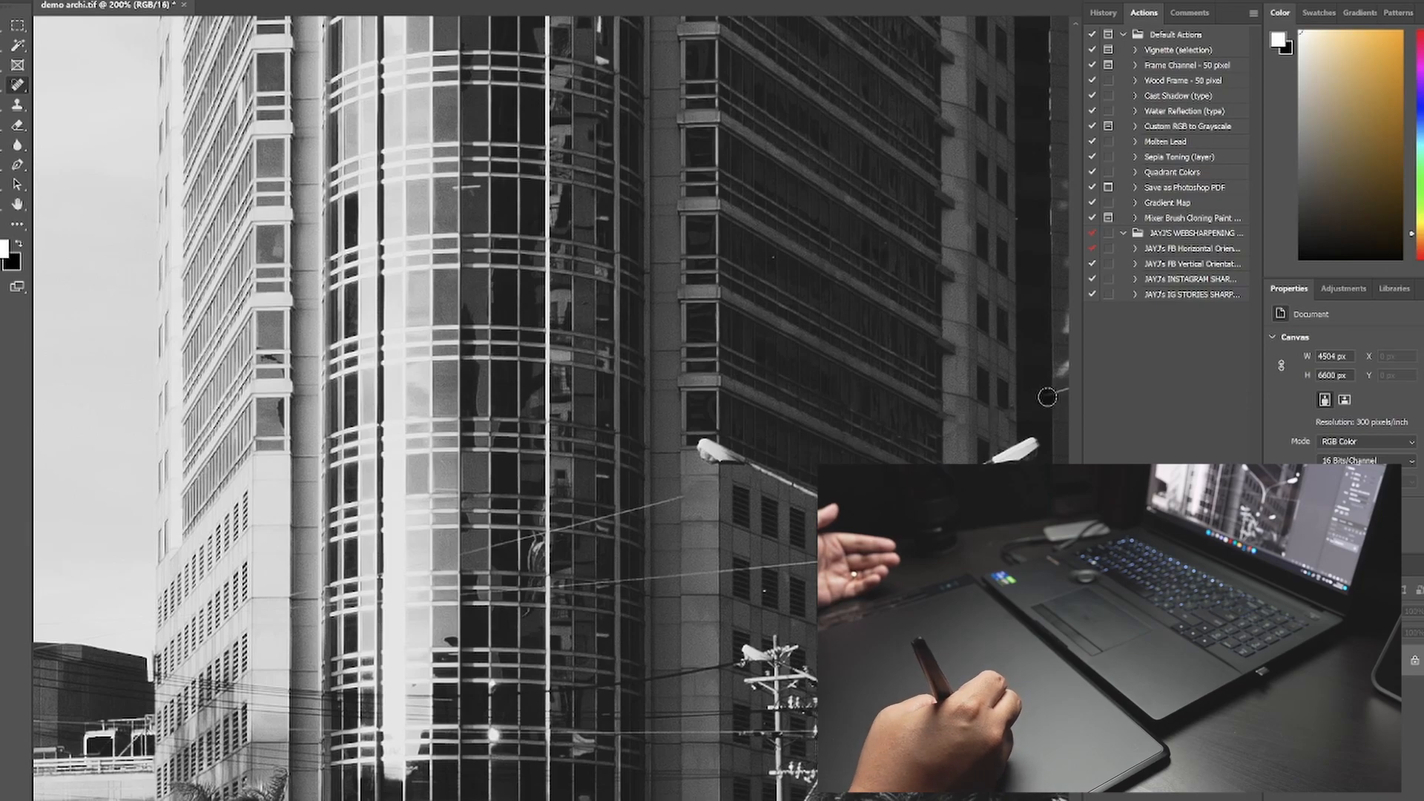
mouse_move(1039, 415)
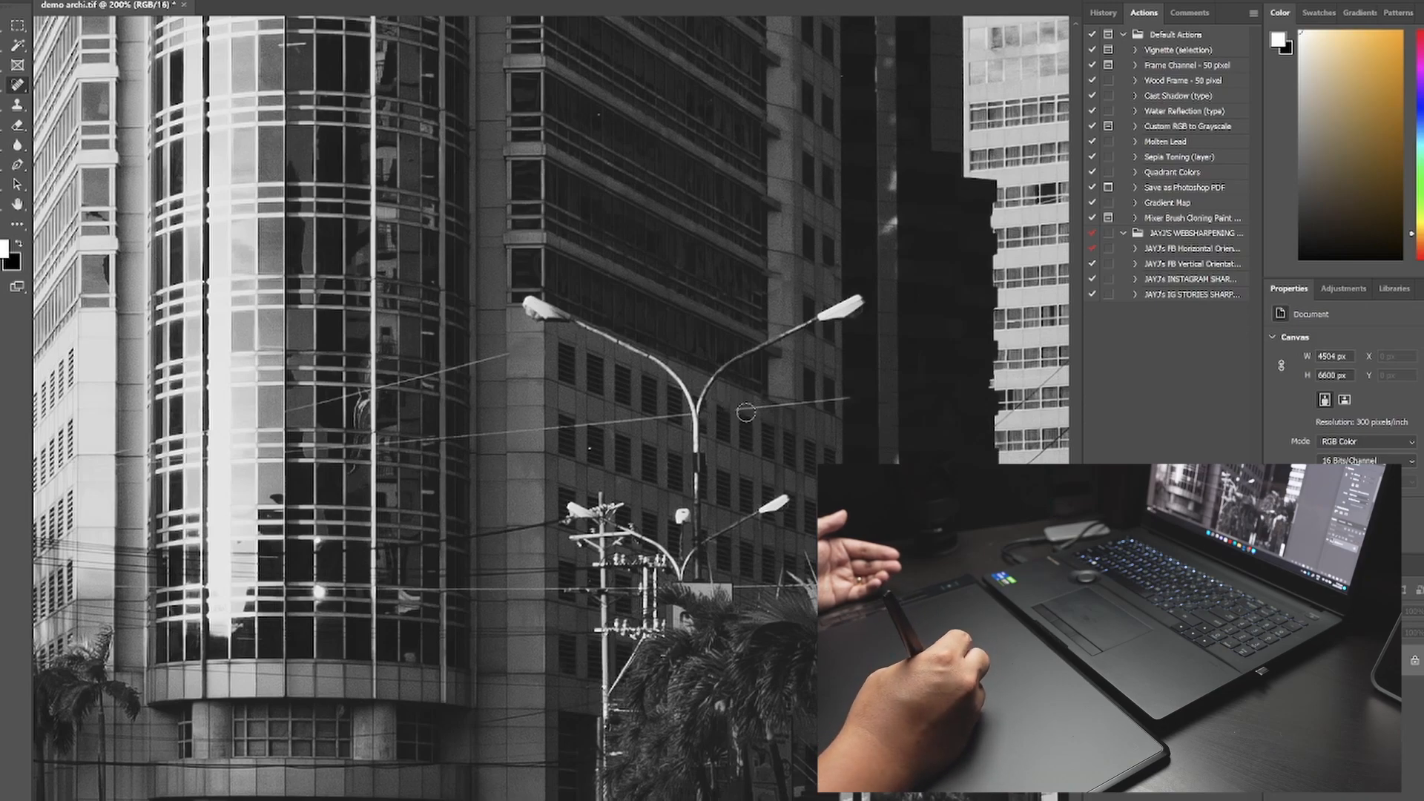
mouse_move(755, 407)
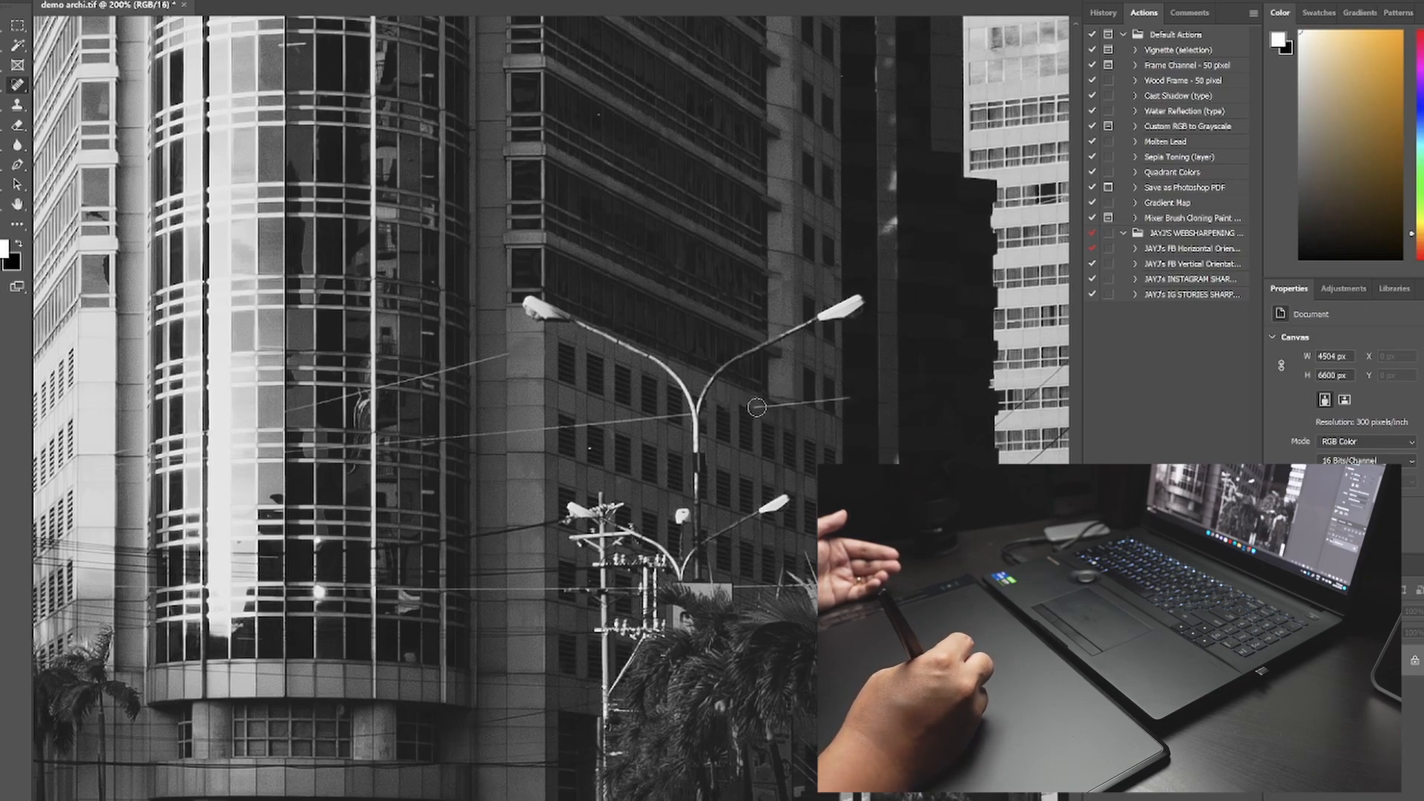
mouse_move(799, 409)
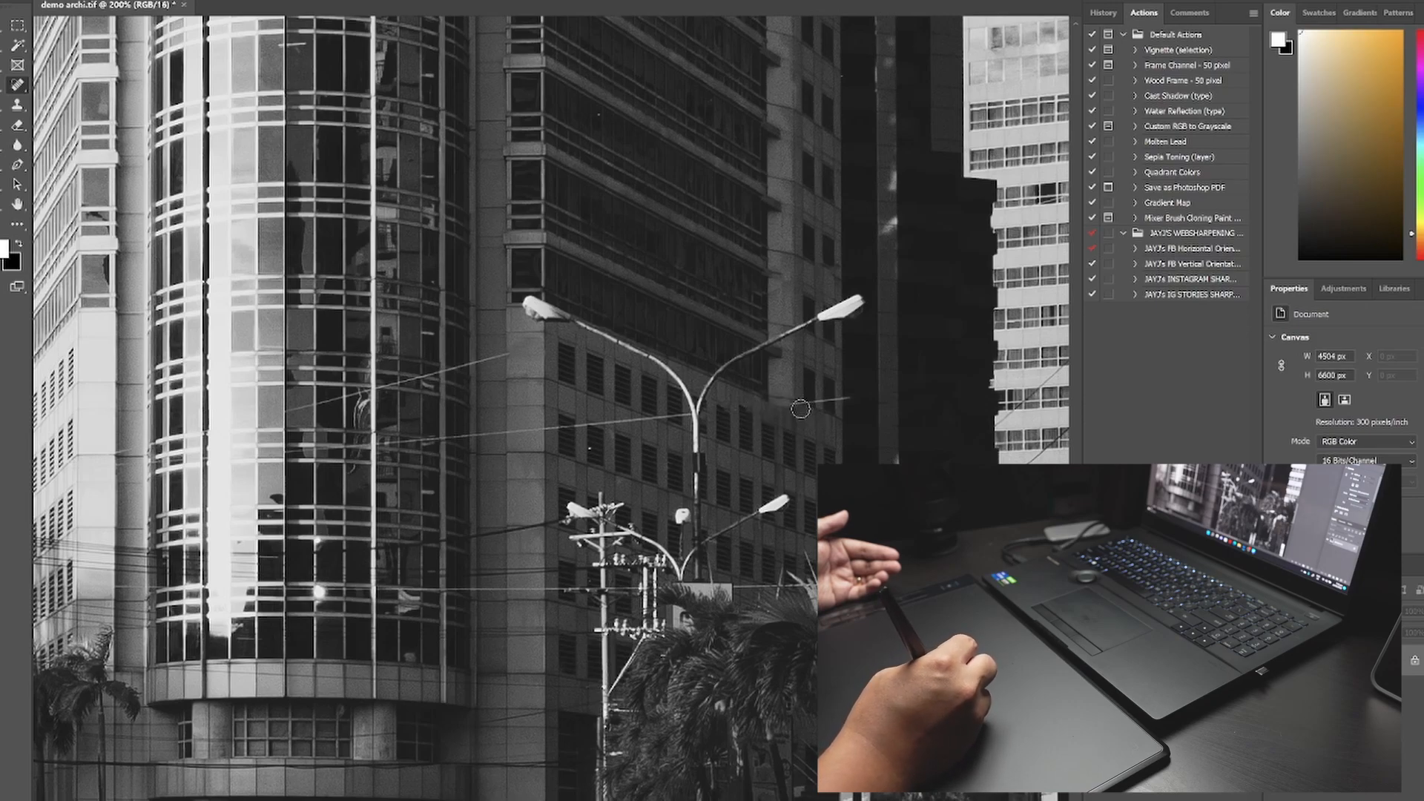
mouse_move(823, 401)
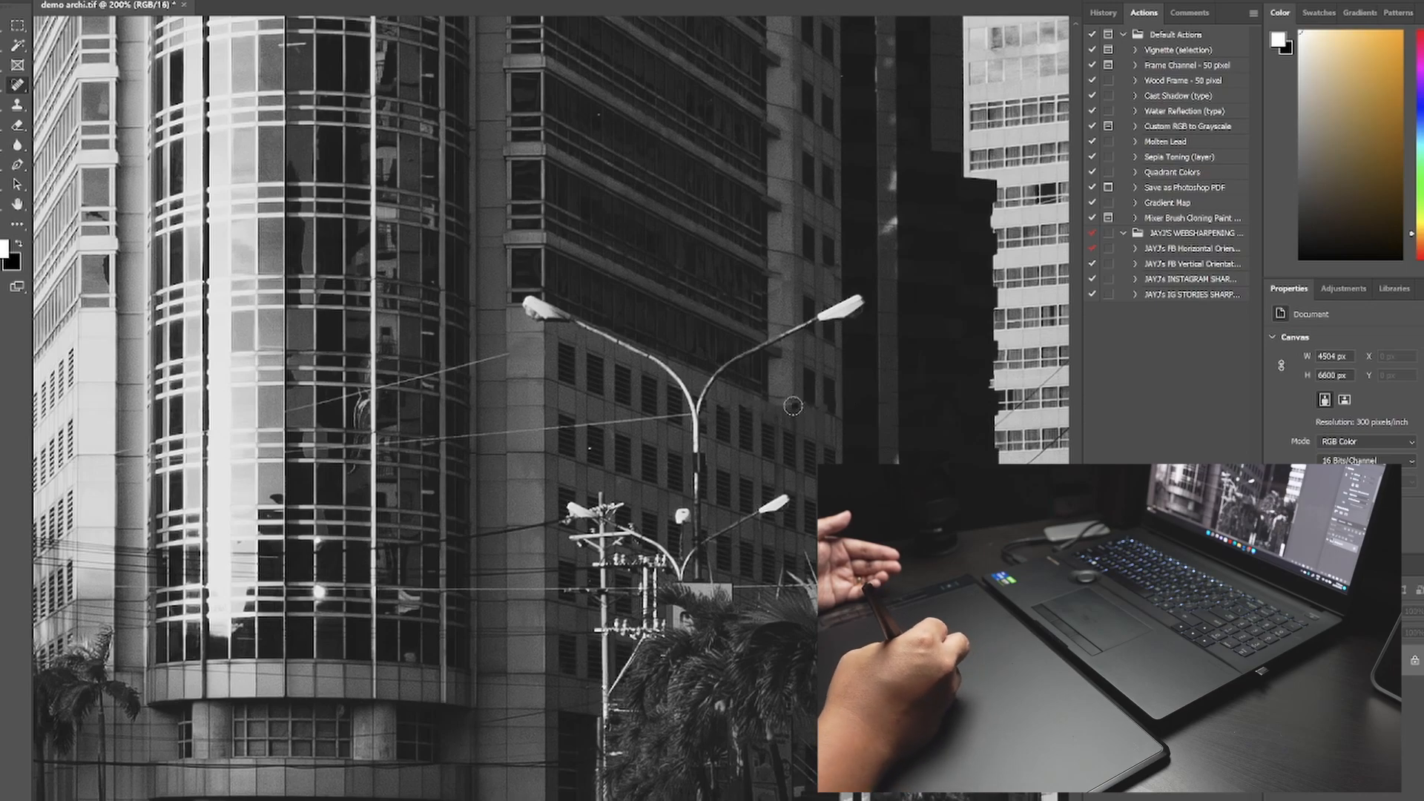
mouse_move(648, 451)
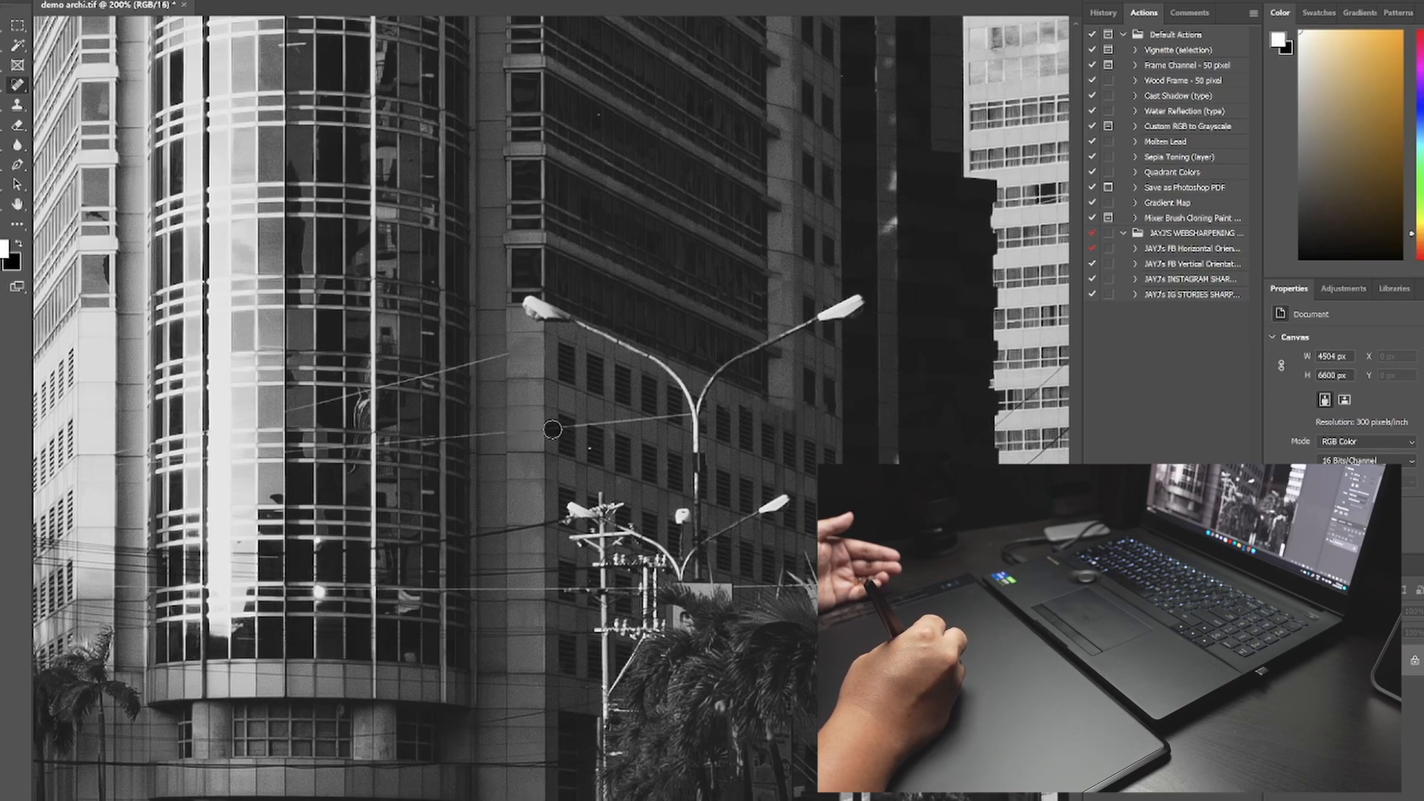
mouse_move(580, 429)
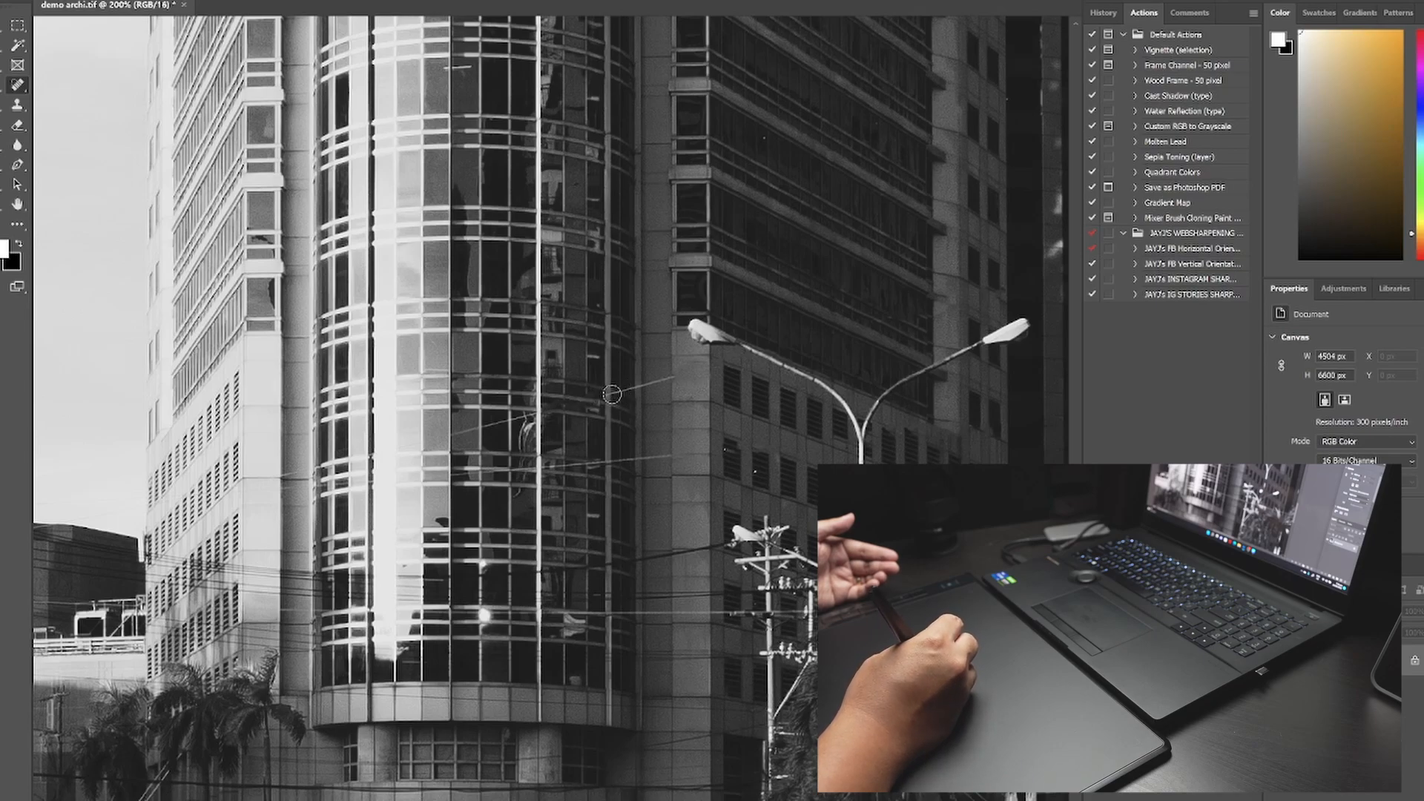
mouse_move(645, 405)
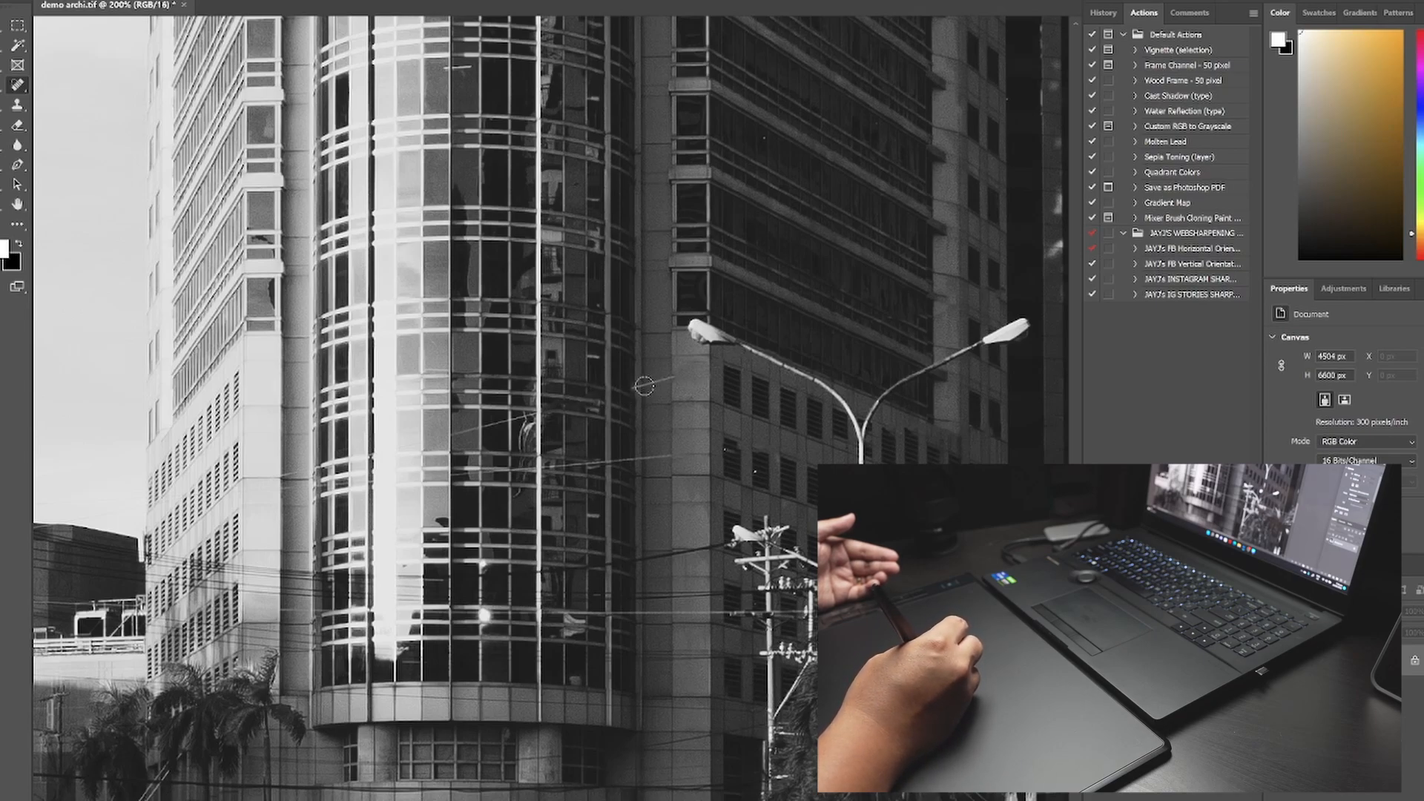